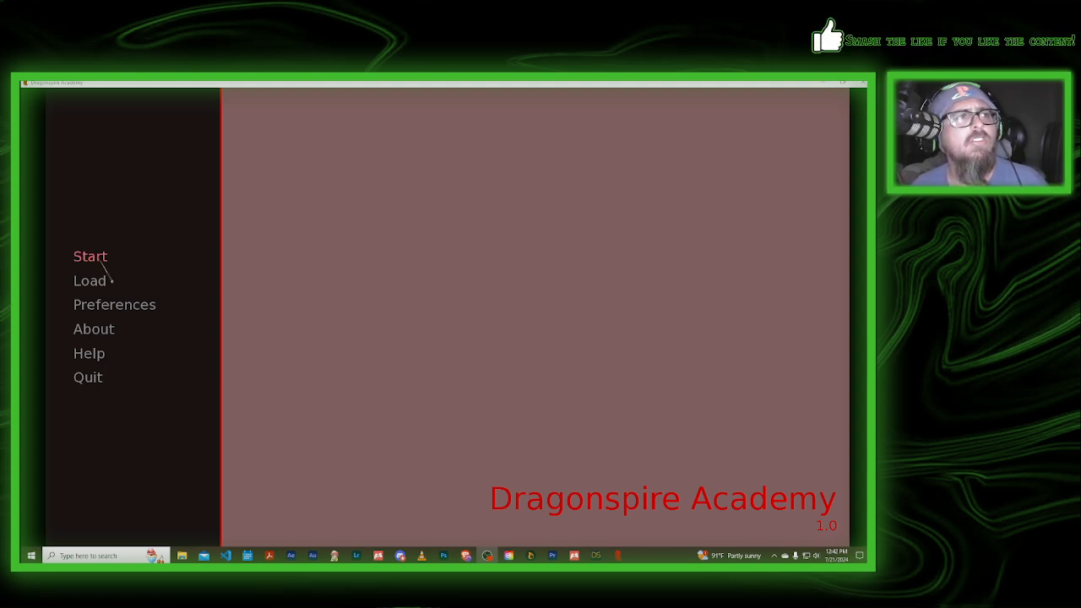
Start a new game and advance the intro dialogue to the bedroom free-roam screen
left_click(90, 256)
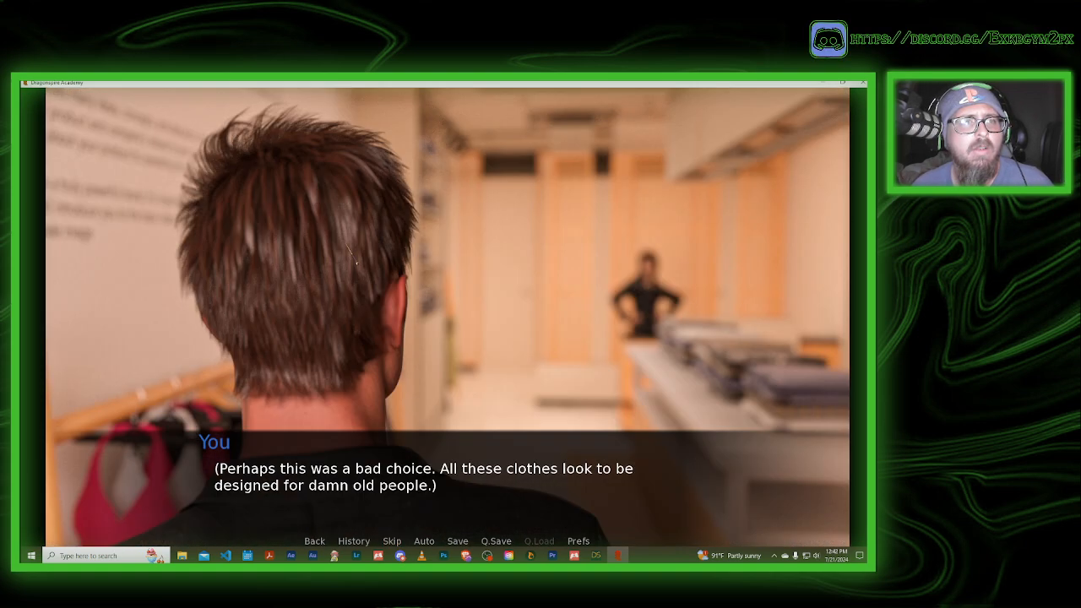
left_click(391, 541)
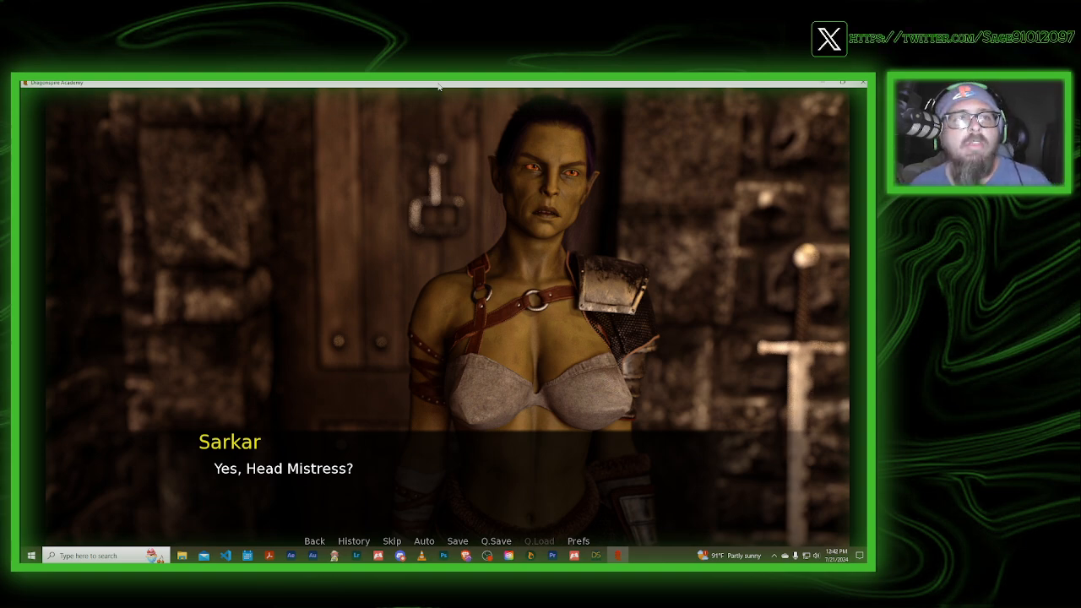
left_click(391, 540)
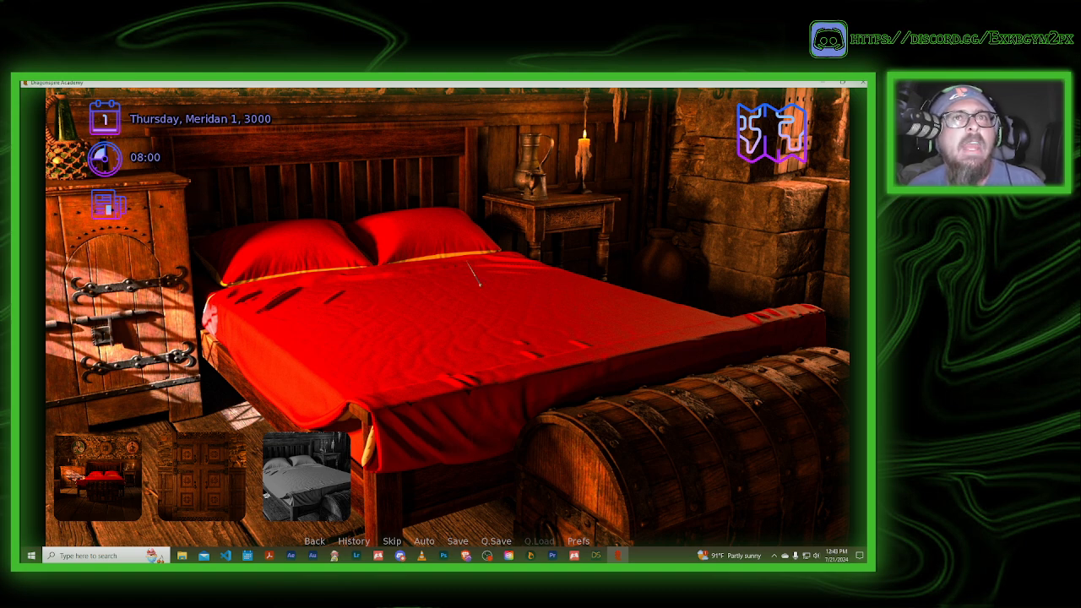
mouse_move(768, 135)
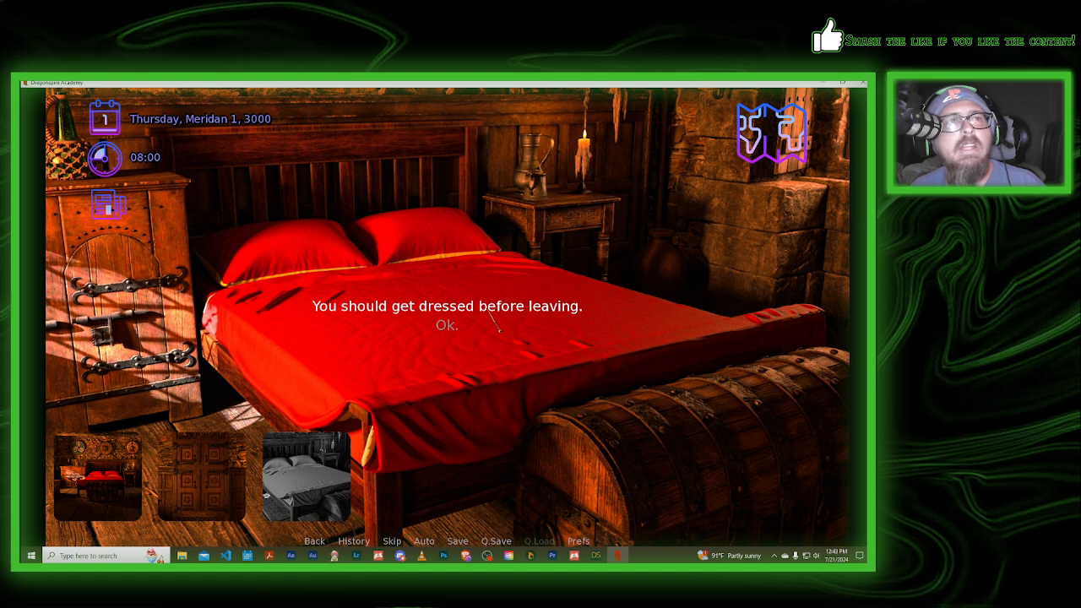
Dismiss the get-dressed warning, visit the bedroom Entrance, then return to the bed
left_click(446, 325)
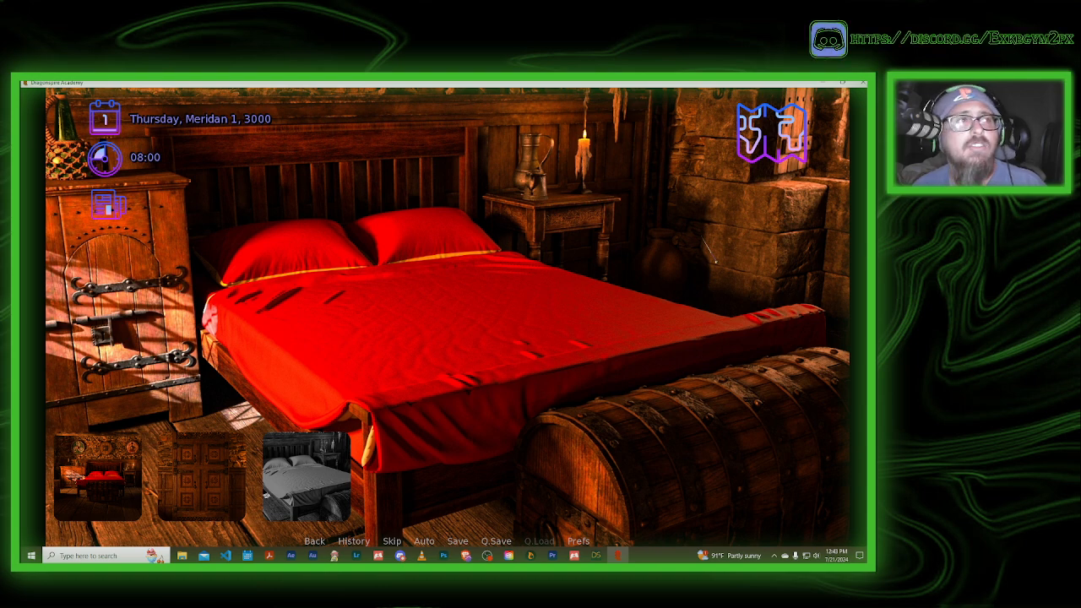
mouse_move(97, 475)
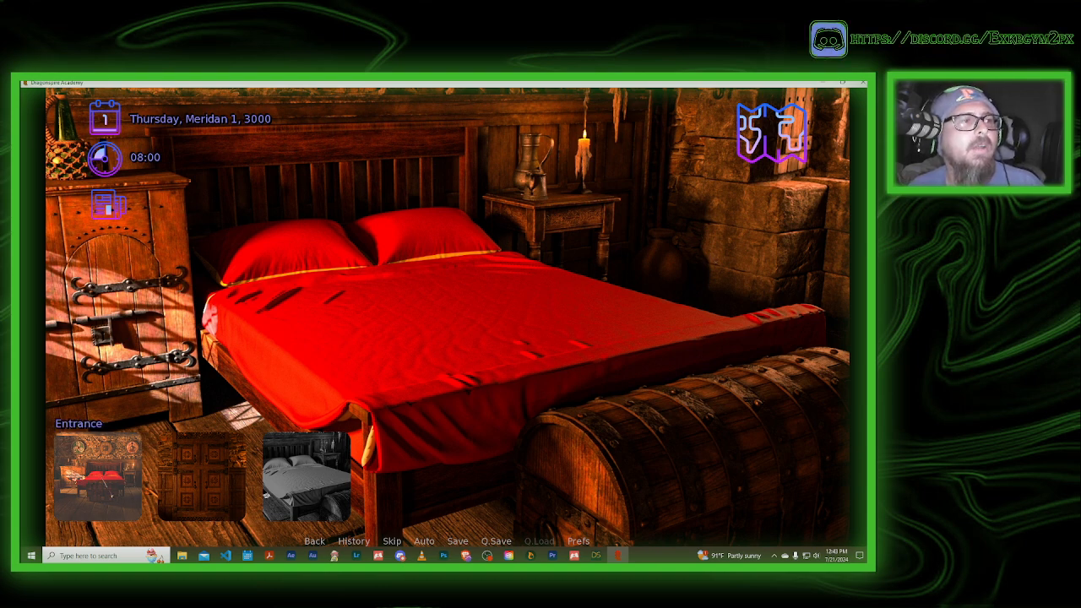
left_click(309, 472)
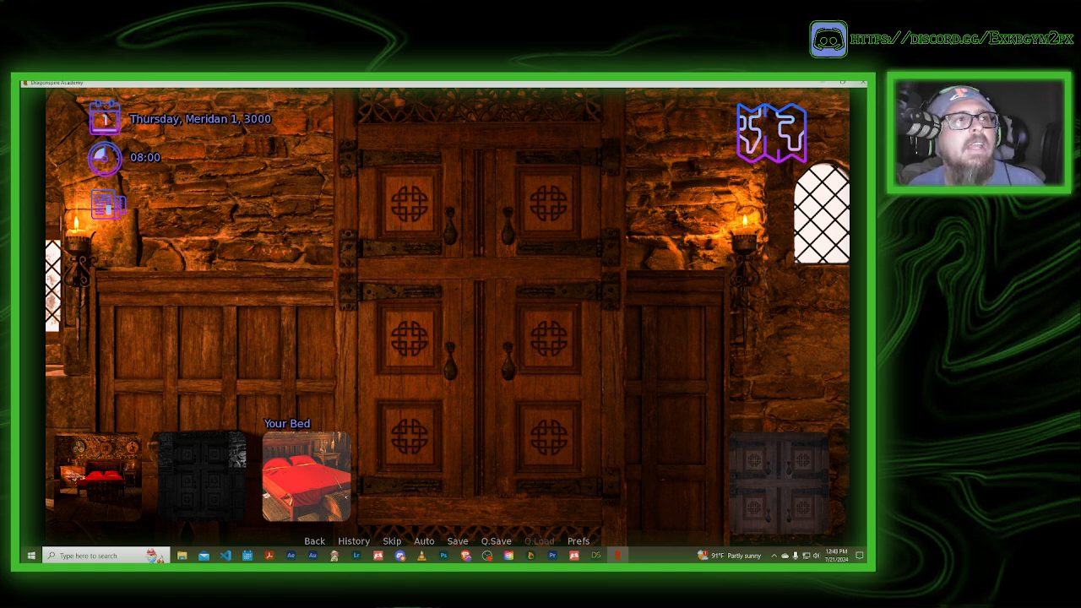
left_click(306, 473)
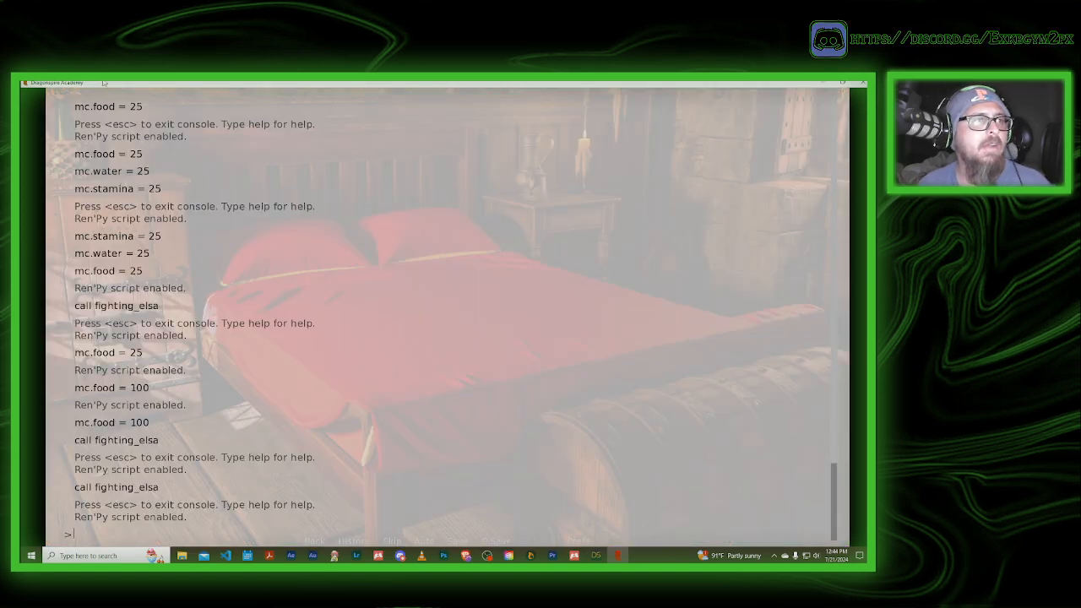
Enter mc.food = 25 and mc.energy = 25 in the Ren'Py console
type("mc.")
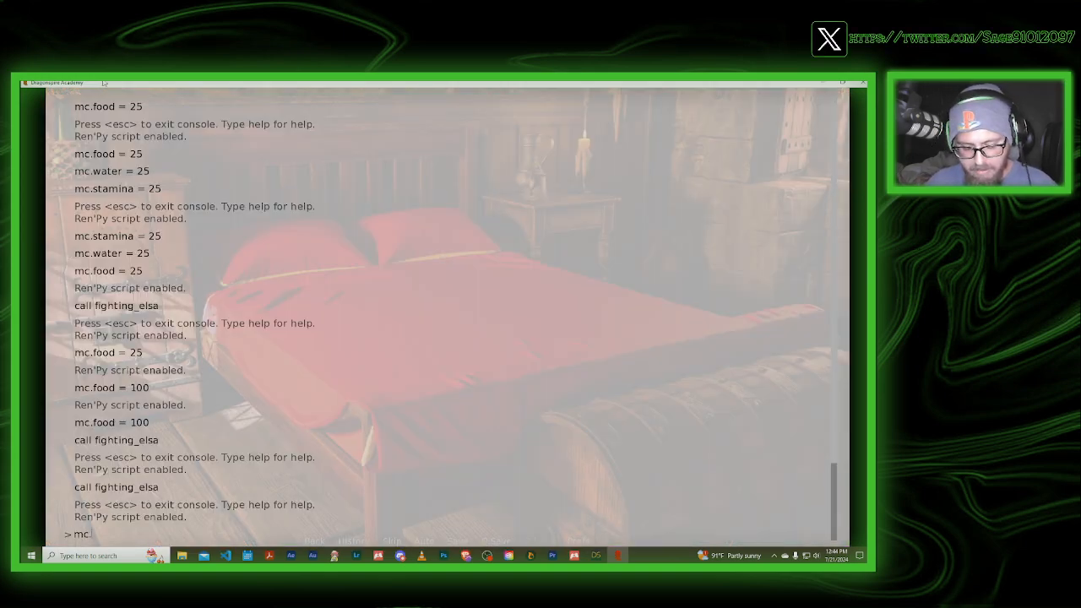
type("food = 2")
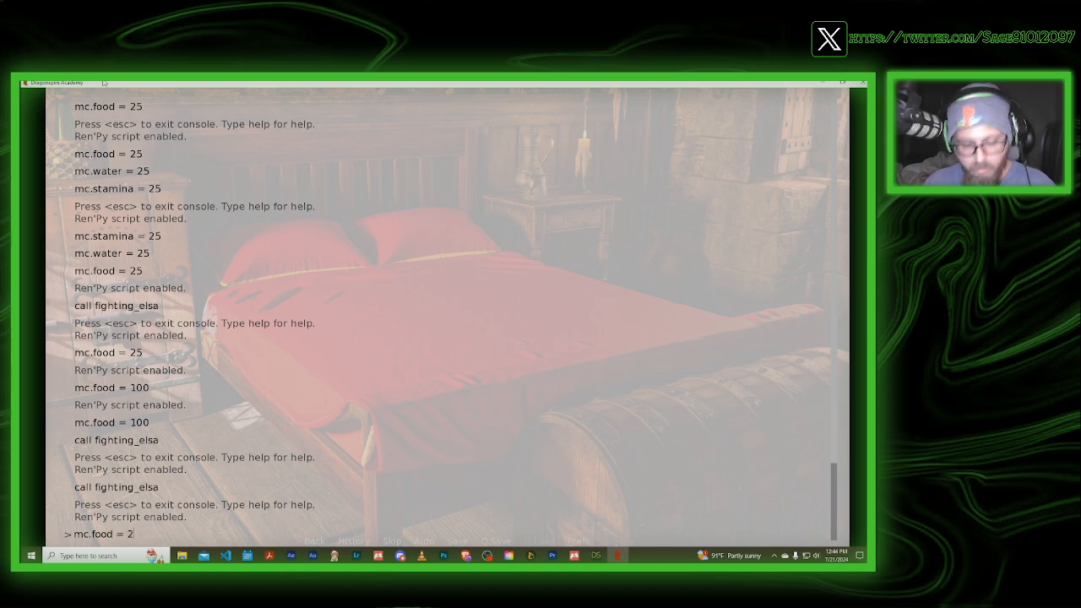
key("backspace")
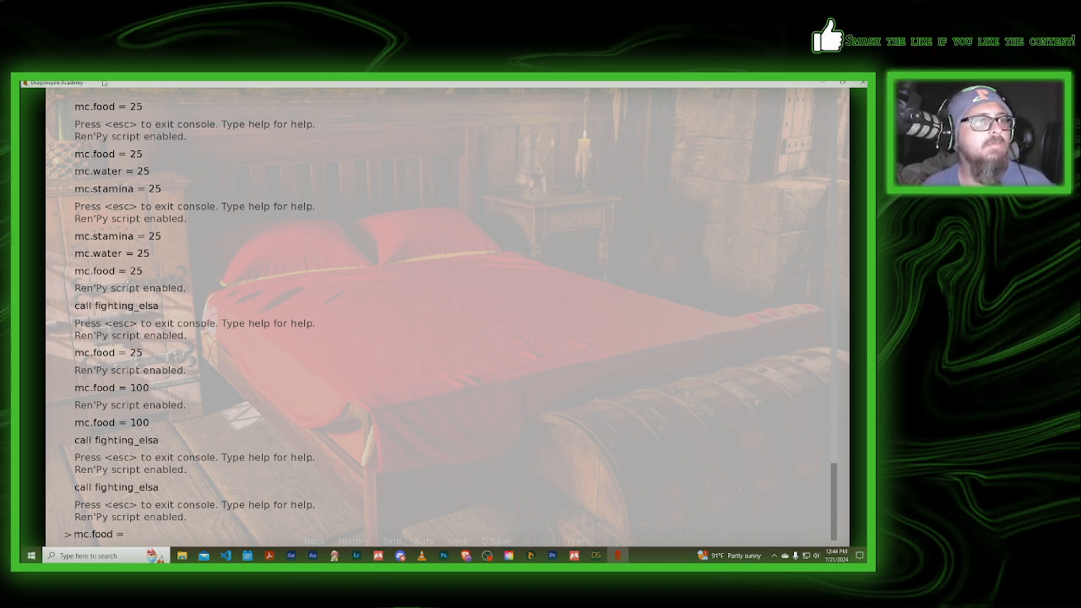
type("25")
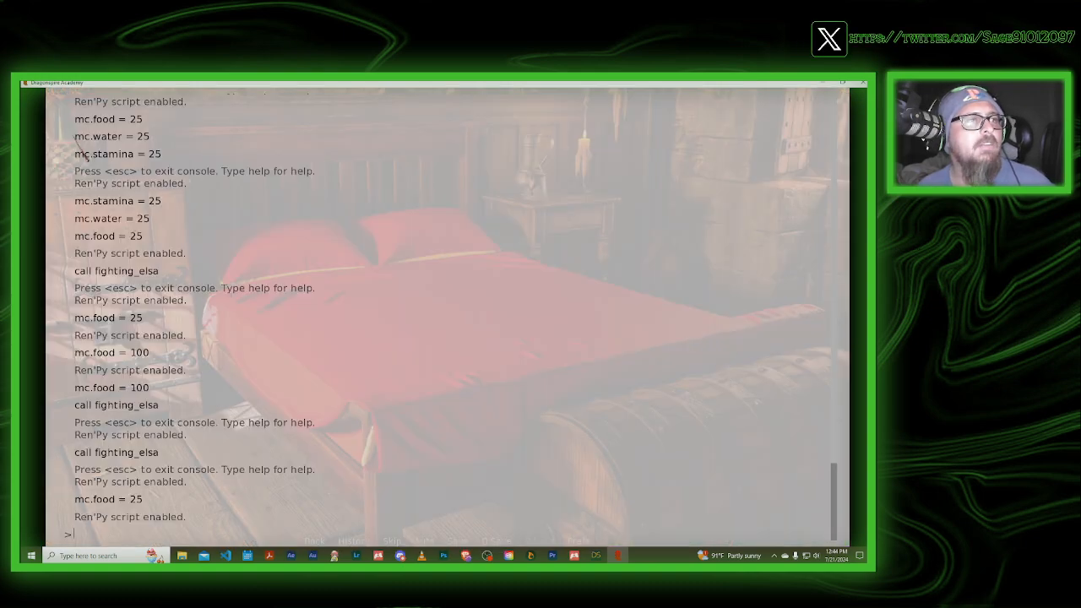
type("mc.food = 25")
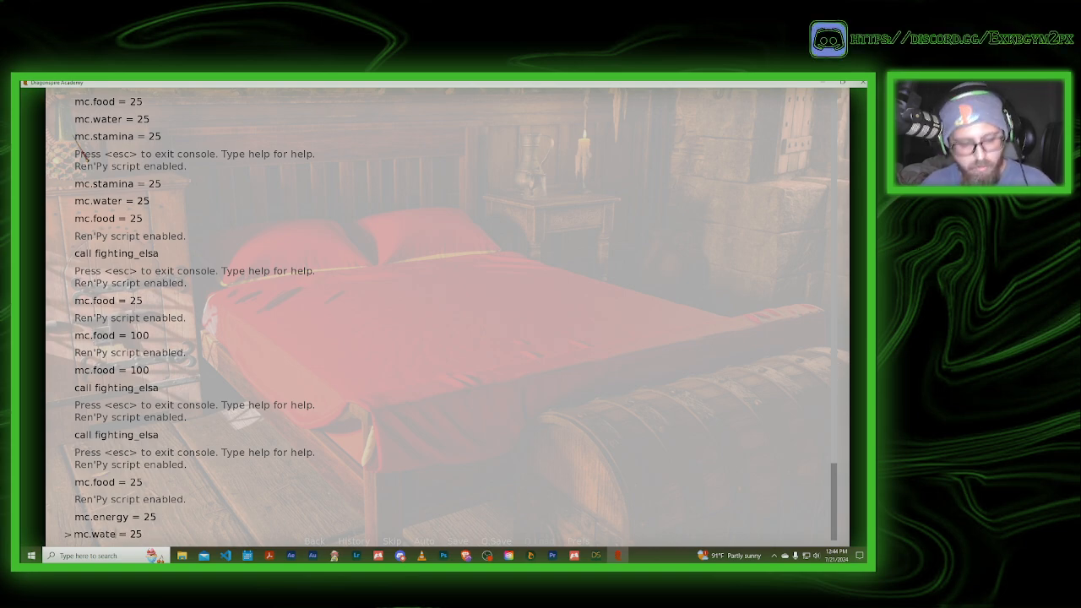
key("escape")
type("r")
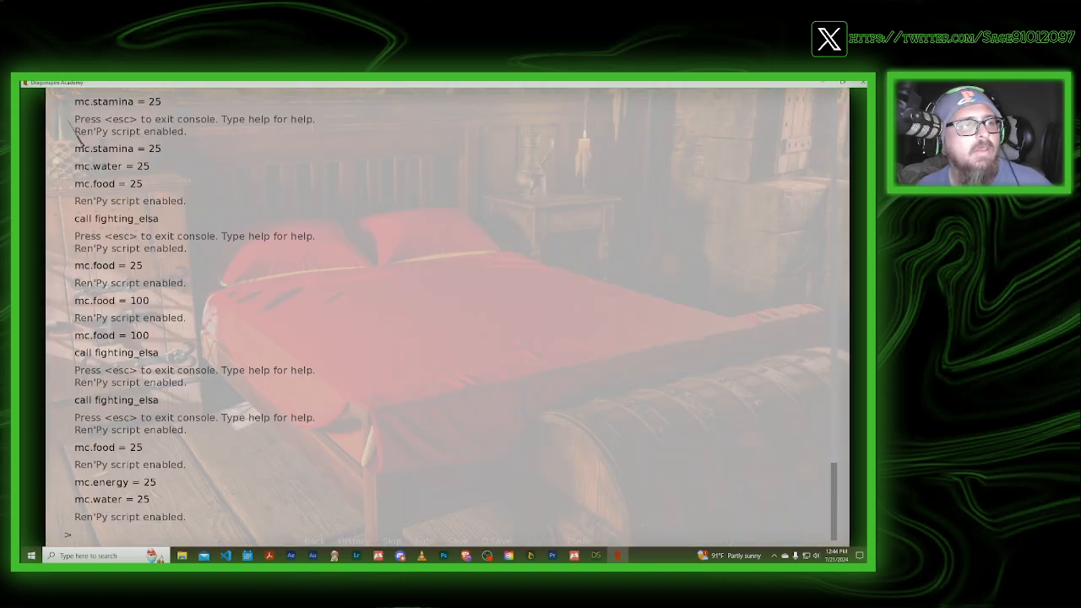
type("mc.energy = 25")
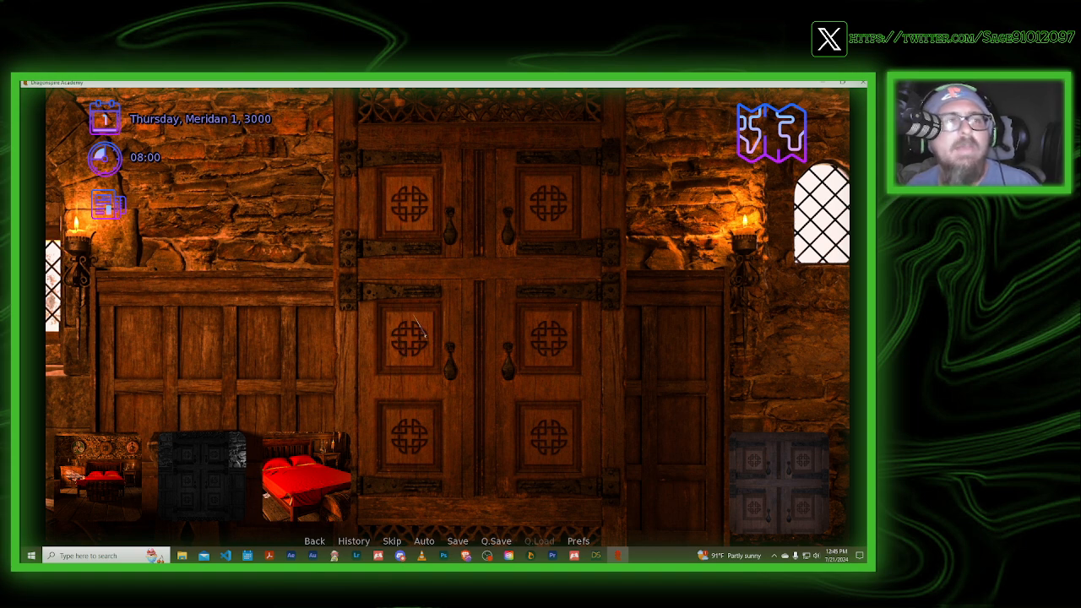
mouse_move(690, 419)
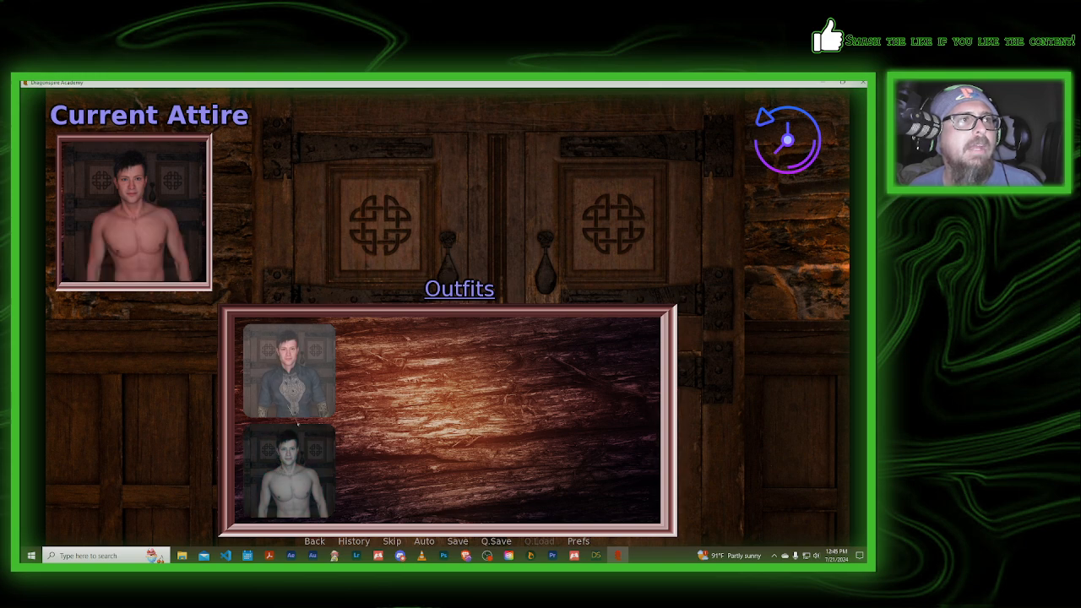
Put on the clothed outfit from the wardrobe
left_click(289, 370)
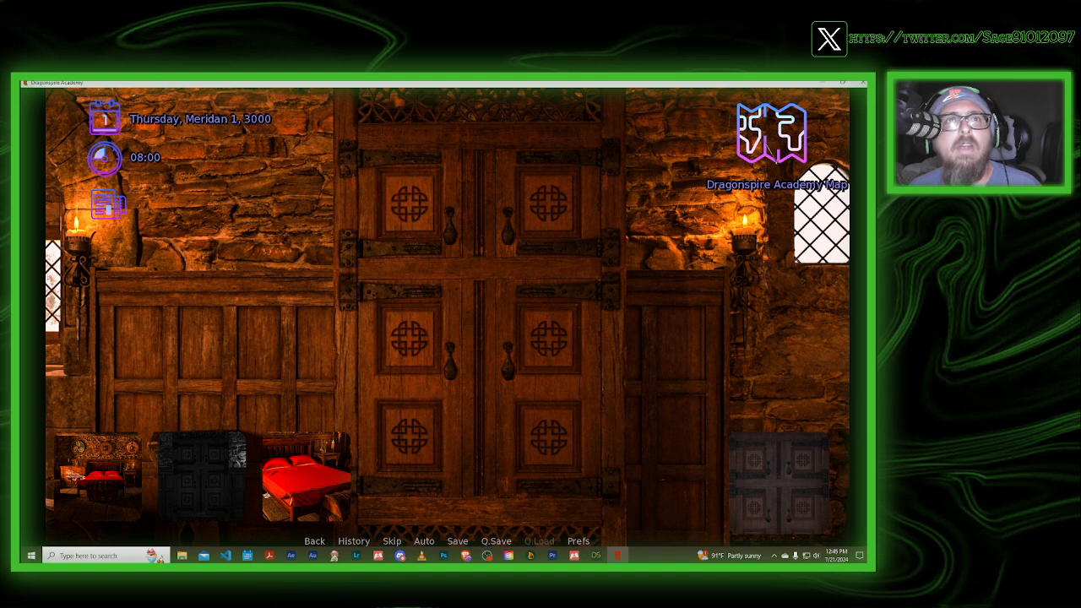
Travel via the academy map to Ms. Meadow's Office and advance her conversation
left_click(771, 133)
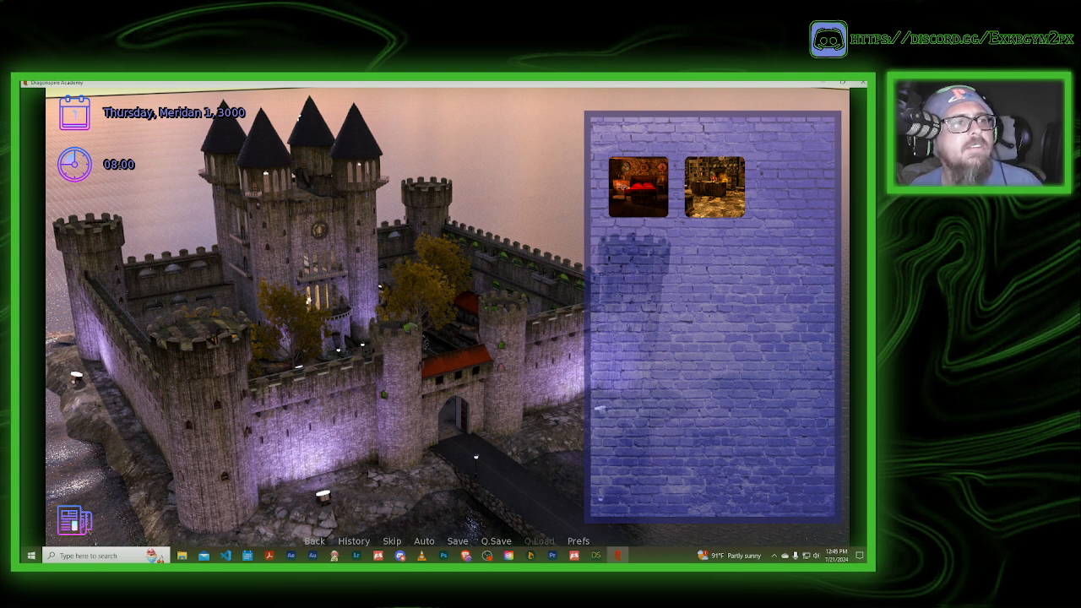
mouse_move(717, 184)
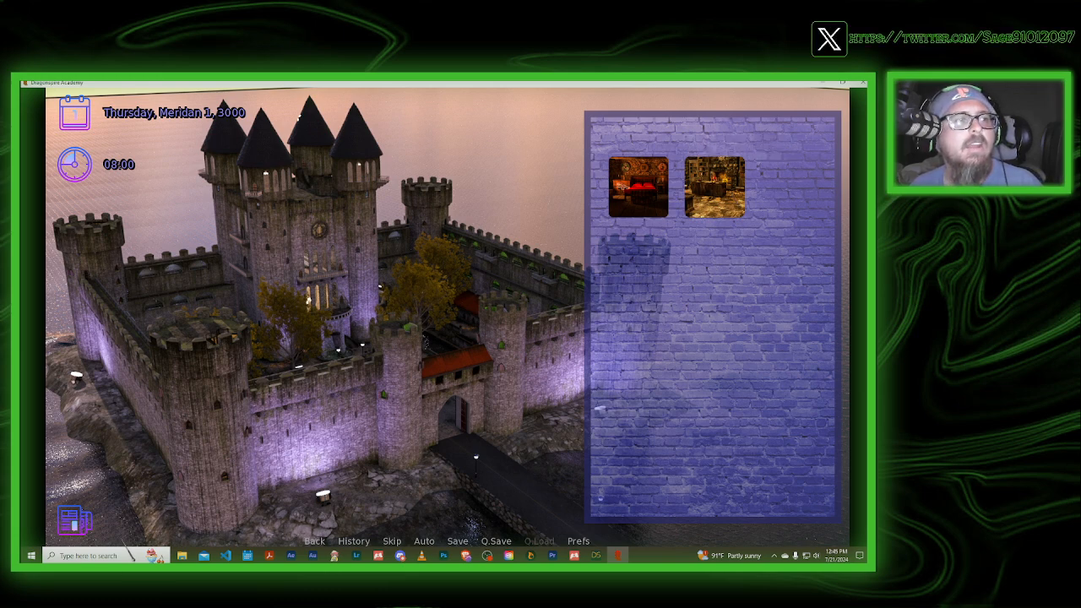
mouse_move(714, 184)
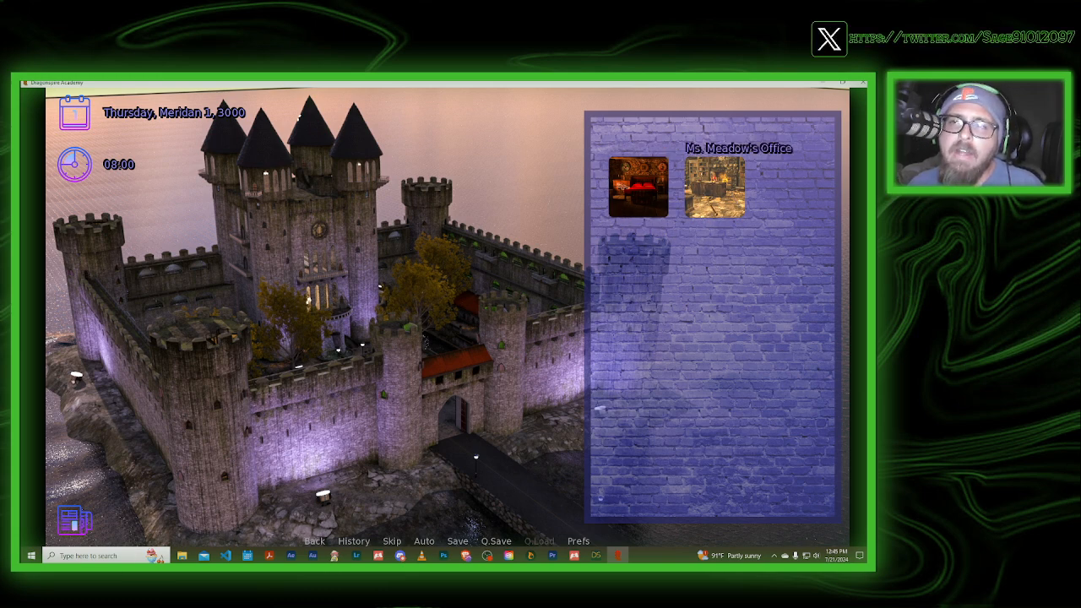
left_click(716, 186)
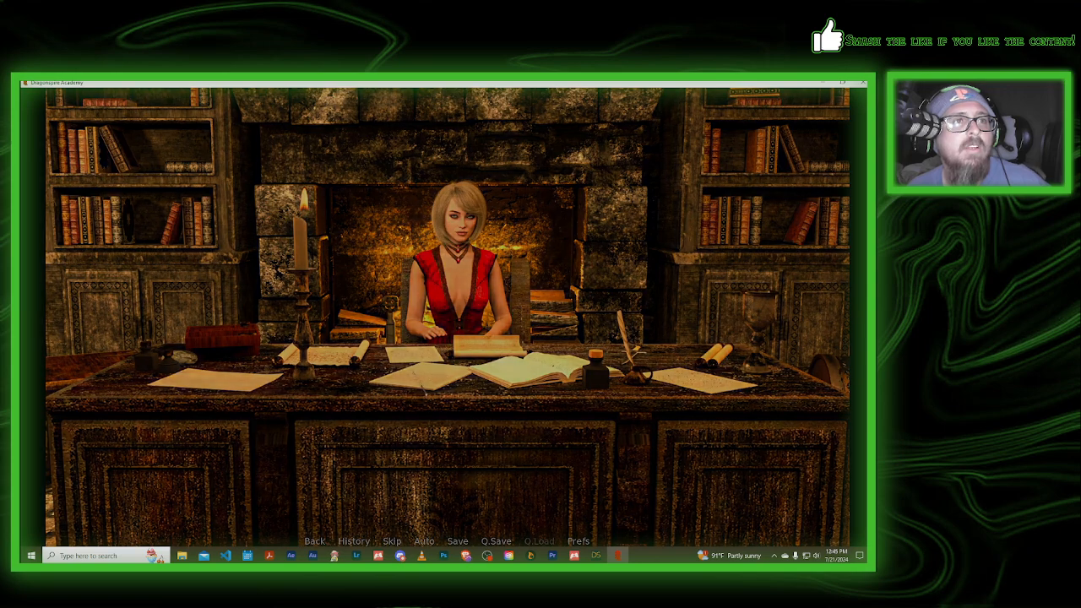
left_click(391, 541)
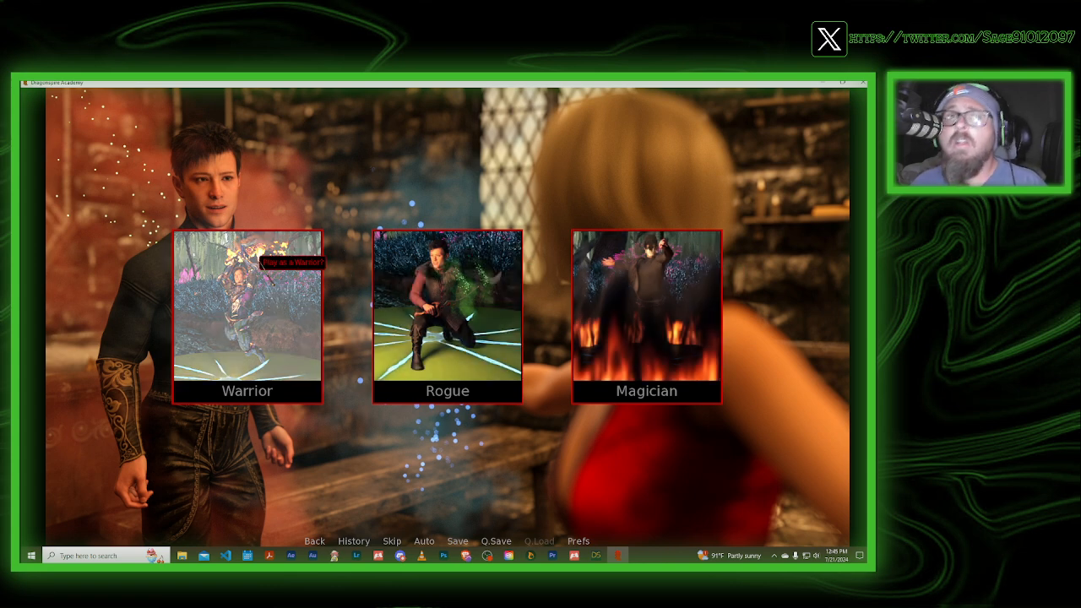
mouse_move(646, 312)
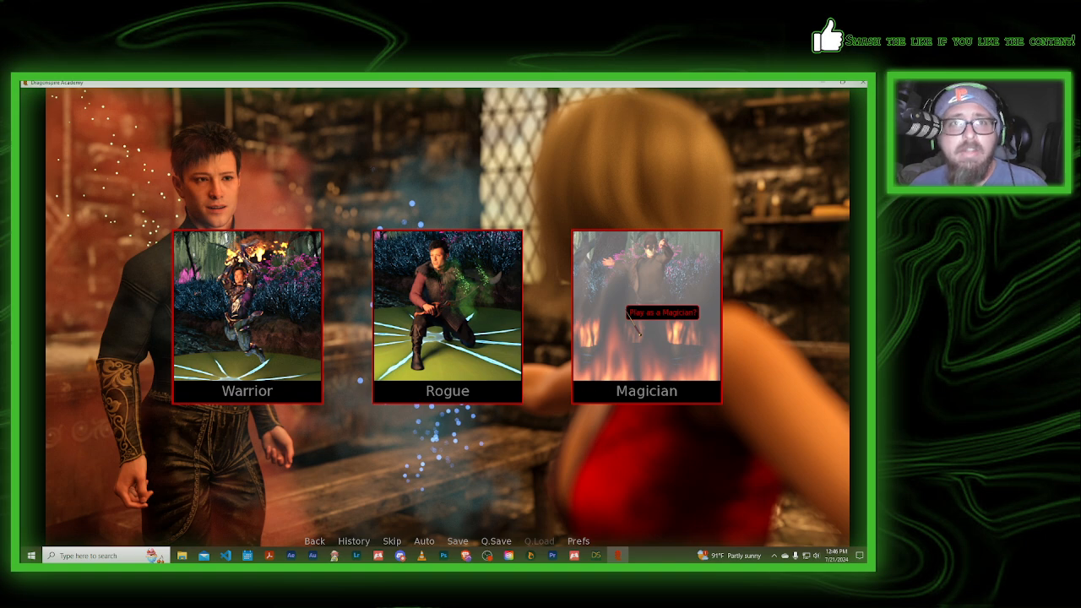
mouse_move(701, 304)
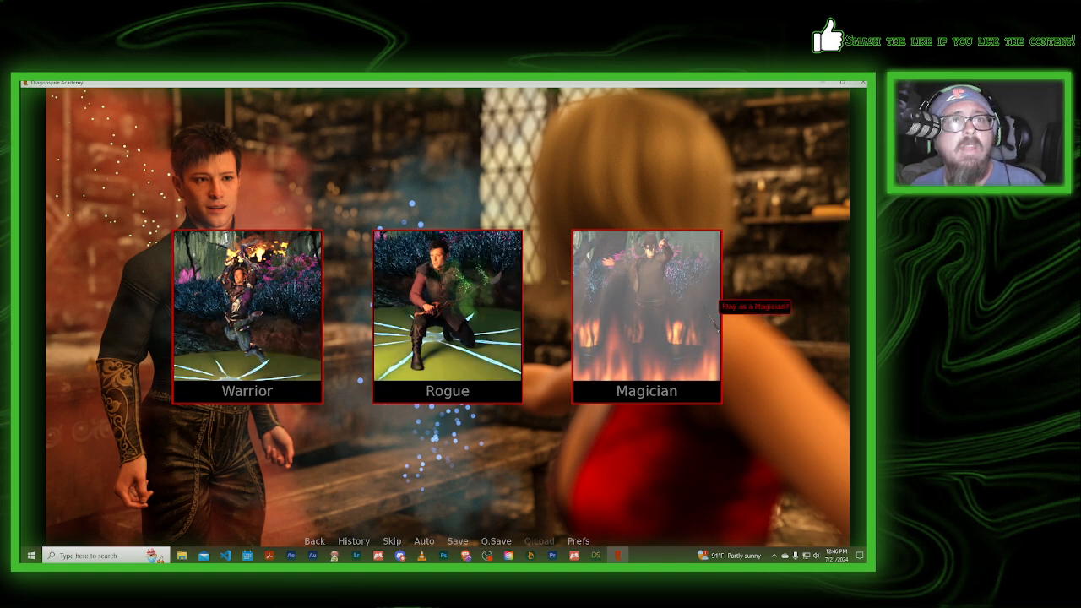
left_click(647, 313)
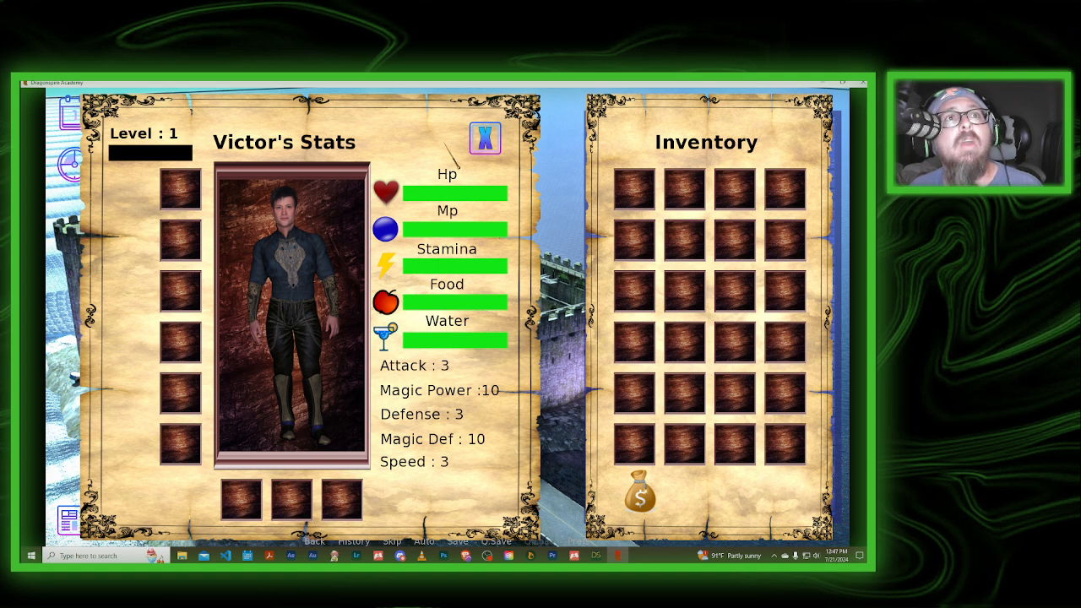
Close Victor's stats and inventory sheet
left_click(485, 137)
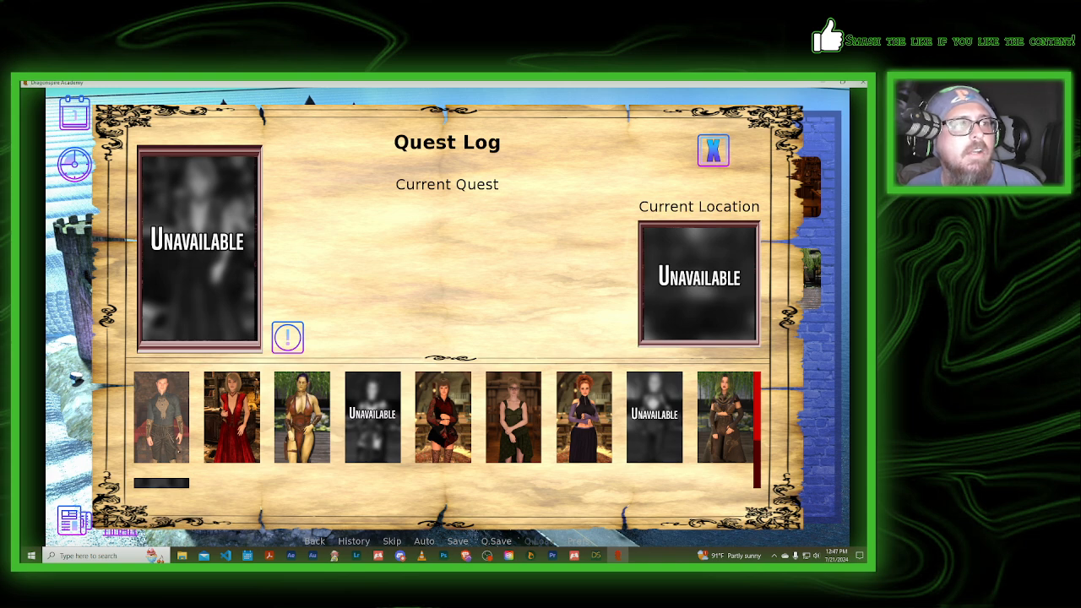
View current quests for Victor, the red-haired student and the player character
left_click(161, 417)
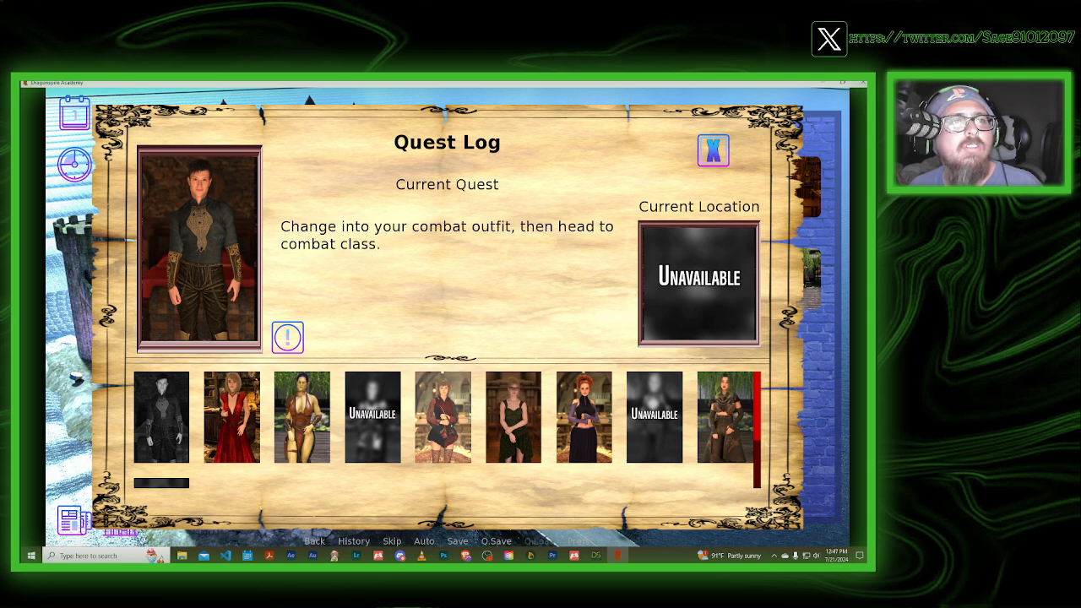
left_click(442, 416)
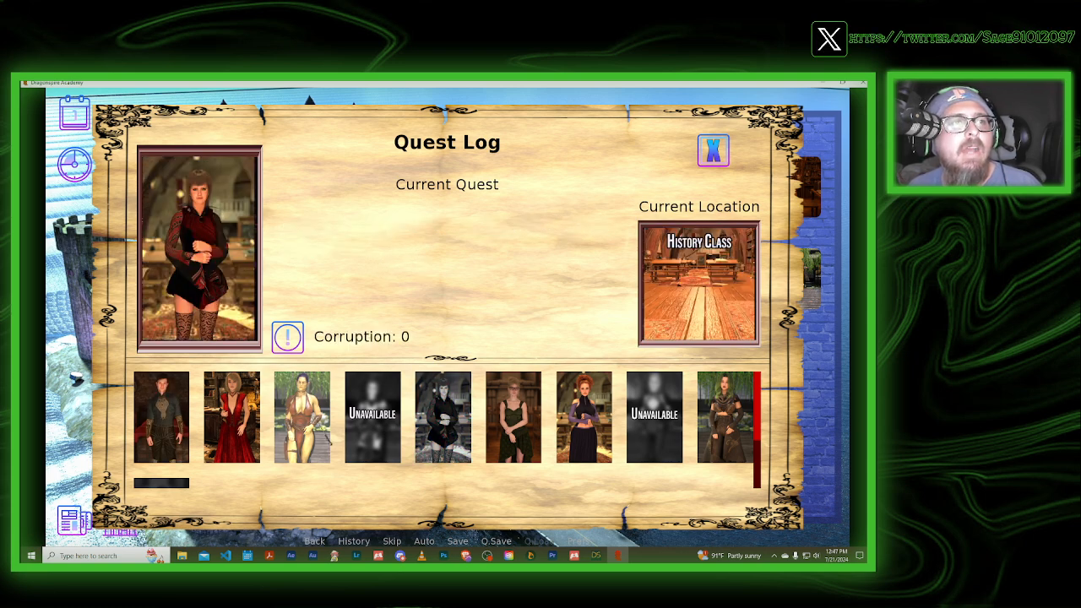
left_click(160, 416)
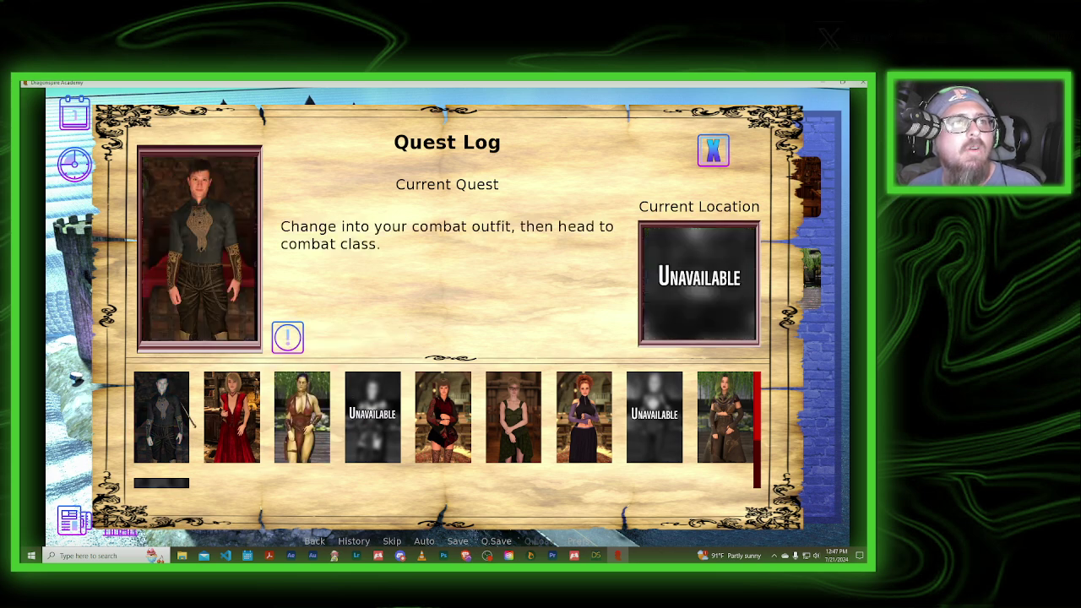
Toggle completed quests, view the red-dressed character's location, then close the quest log
left_click(287, 337)
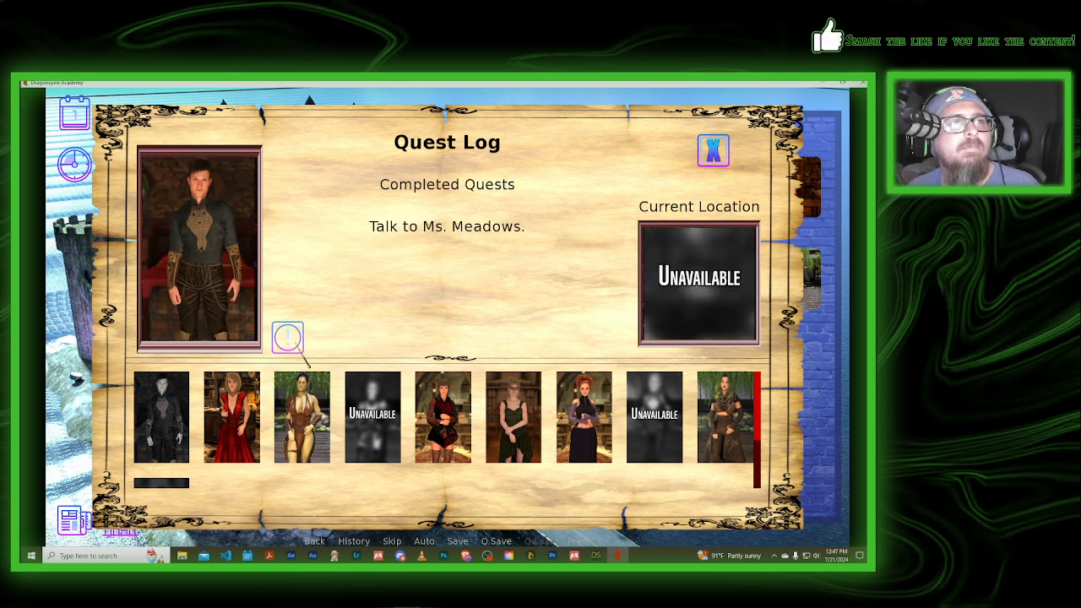
left_click(288, 338)
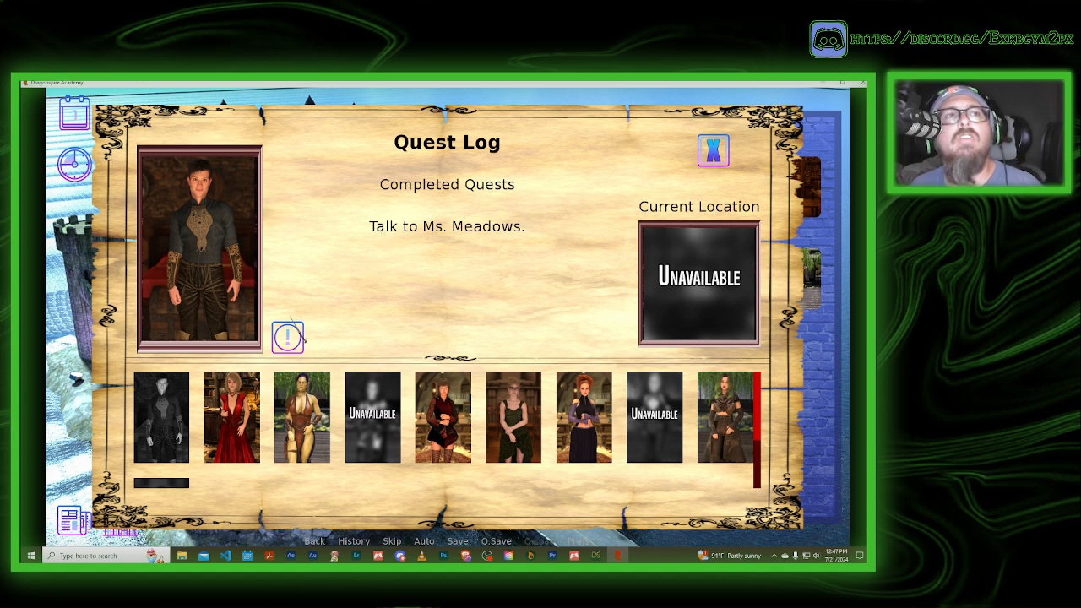
left_click(288, 337)
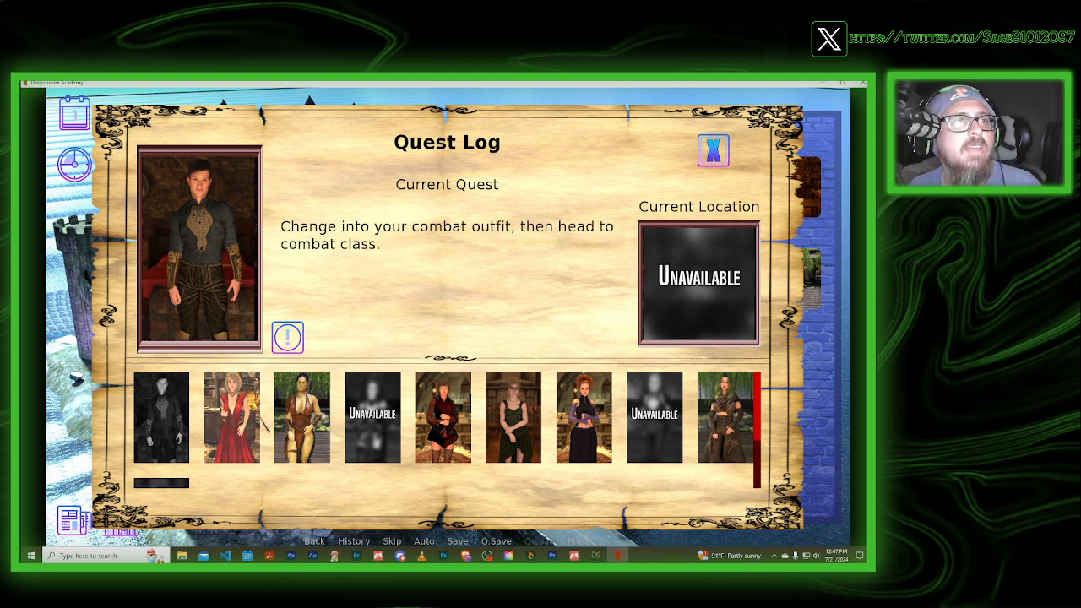
left_click(231, 417)
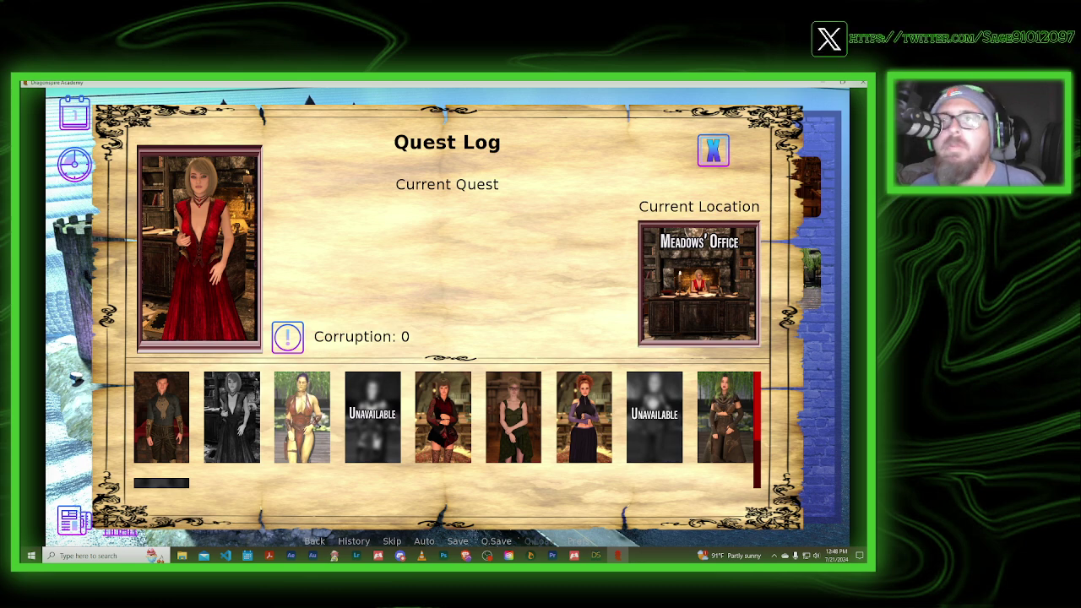
left_click(301, 415)
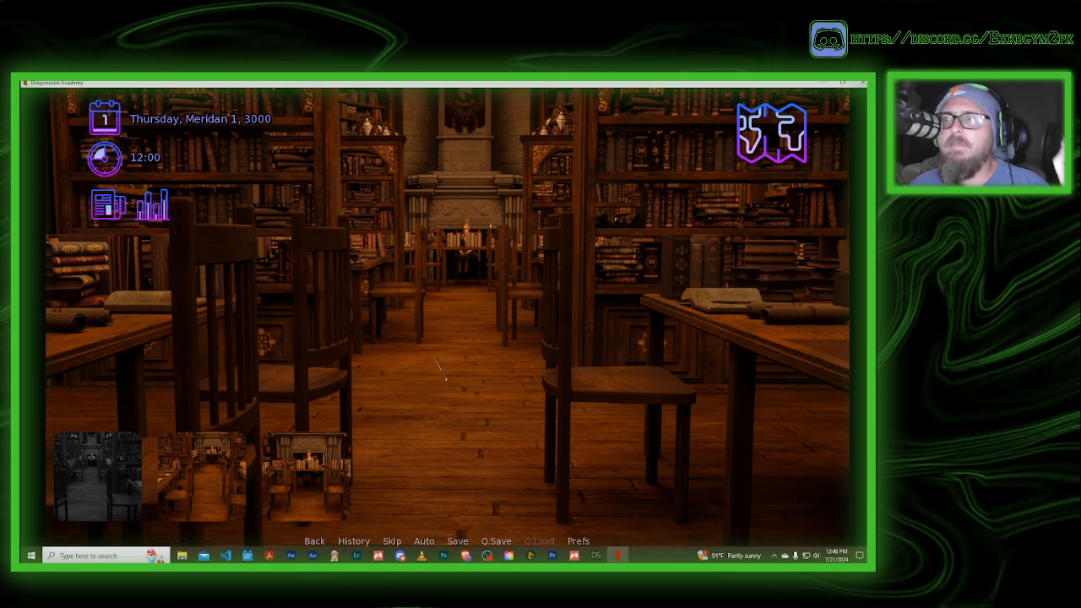
mouse_move(306, 475)
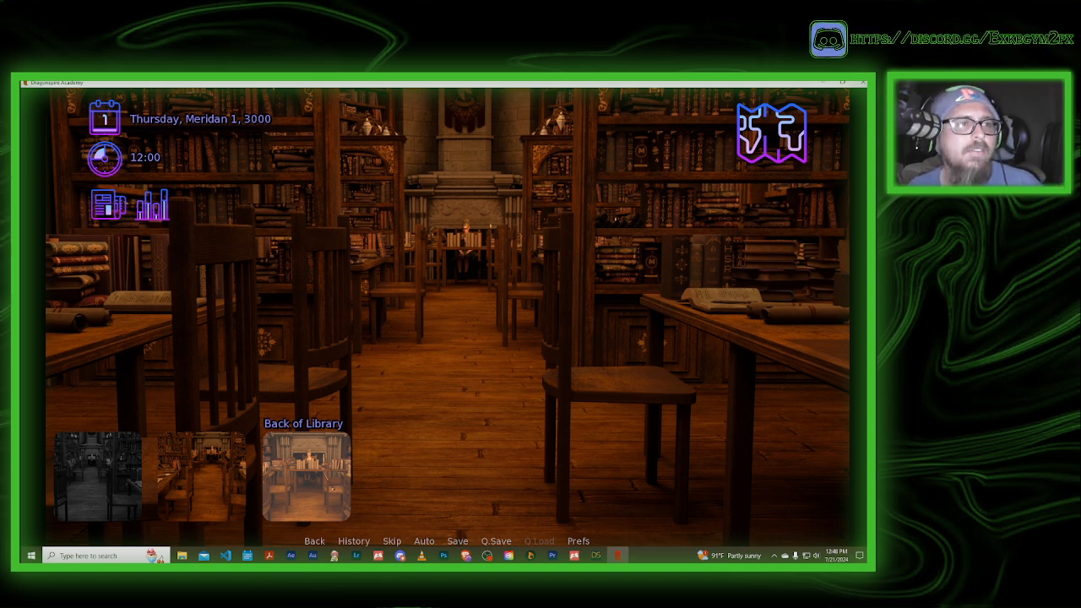
Move to the back of the library and start talking to Harmony
left_click(306, 473)
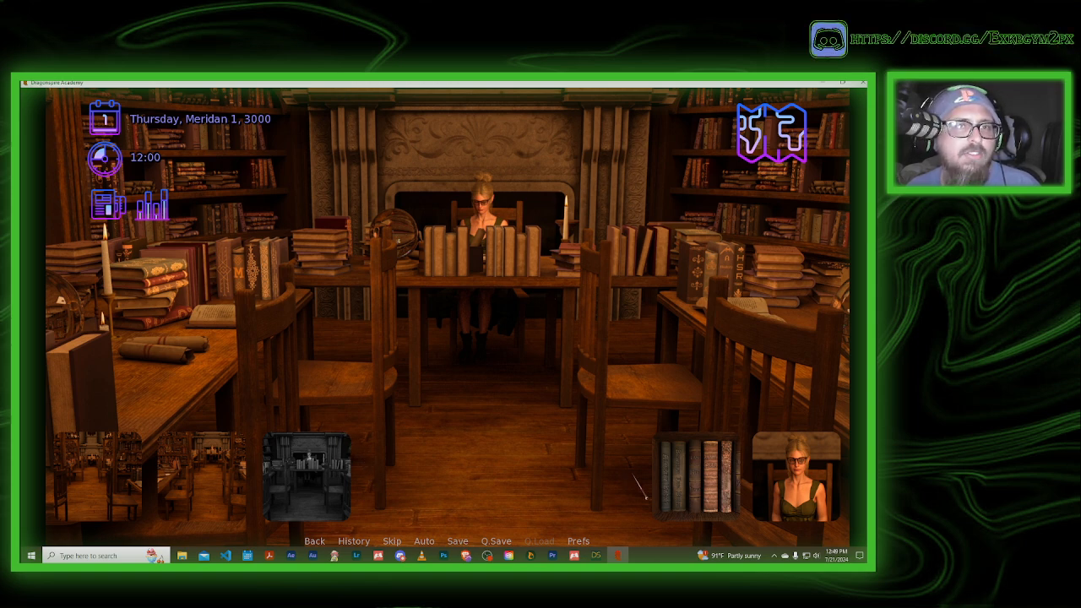
mouse_move(795, 475)
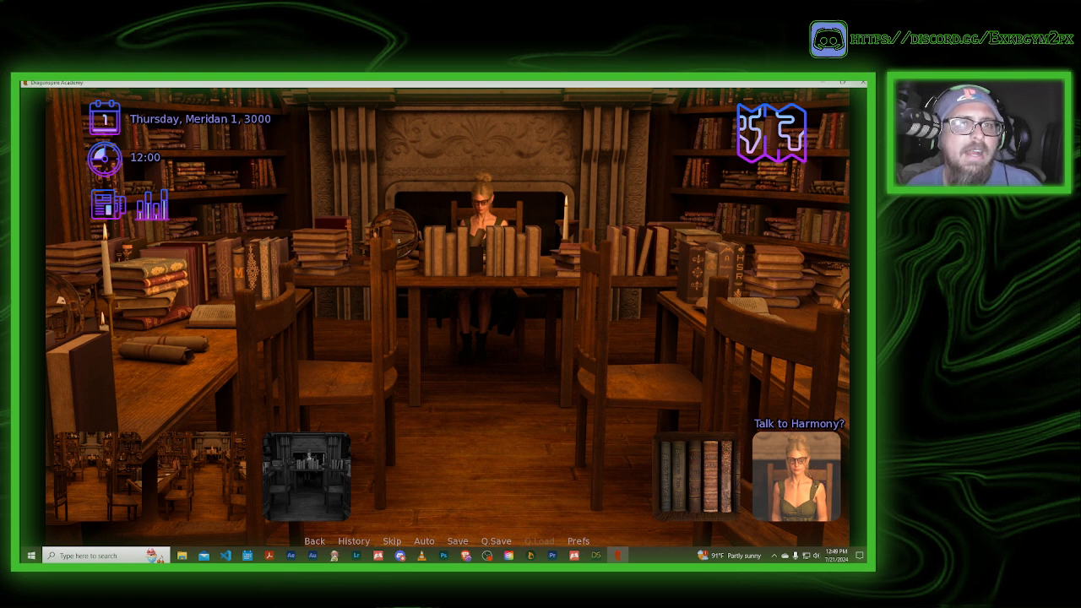
left_click(795, 476)
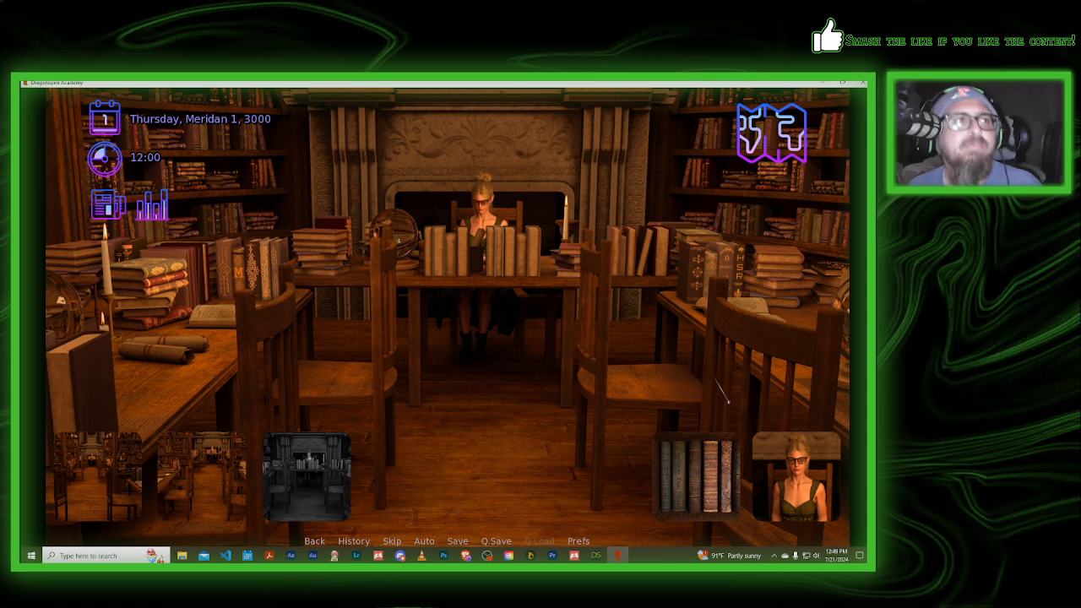
mouse_move(695, 478)
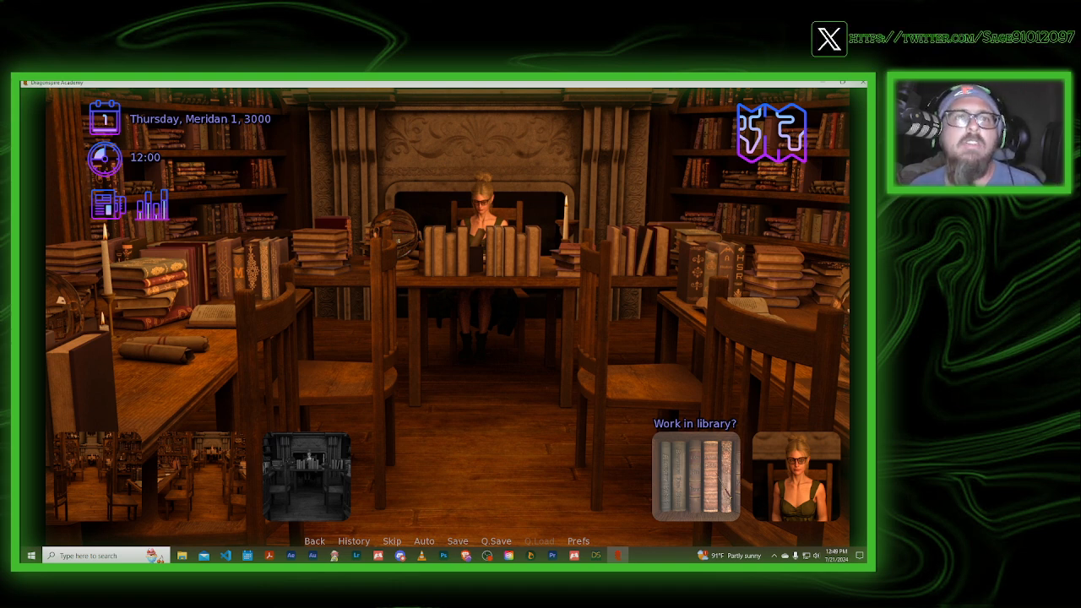
Work a library shift advancing the clock to 13:00, then bring up the academy map
left_click(695, 475)
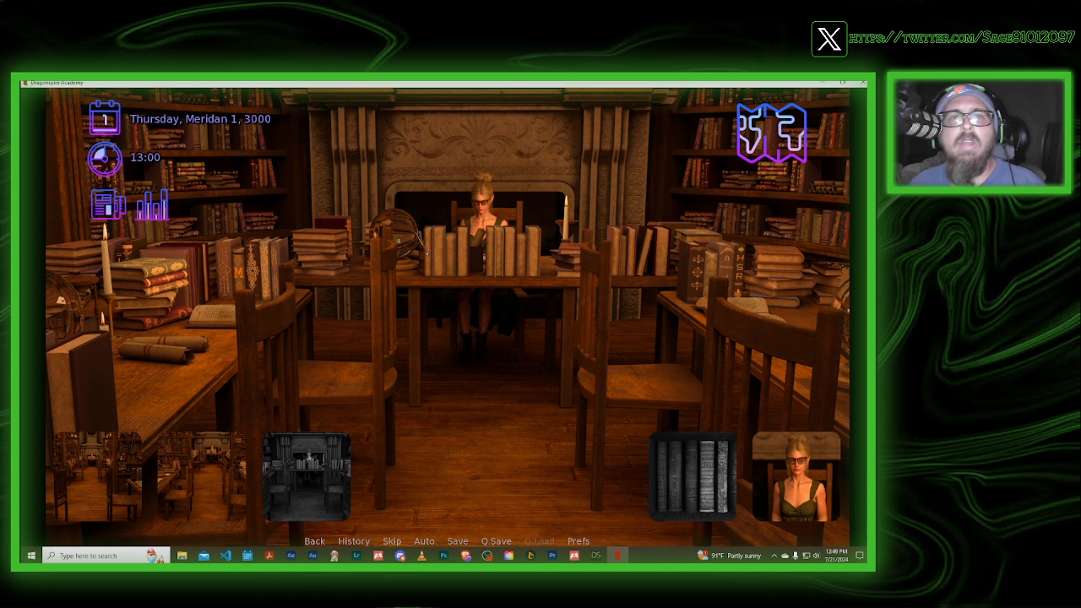
mouse_move(414, 448)
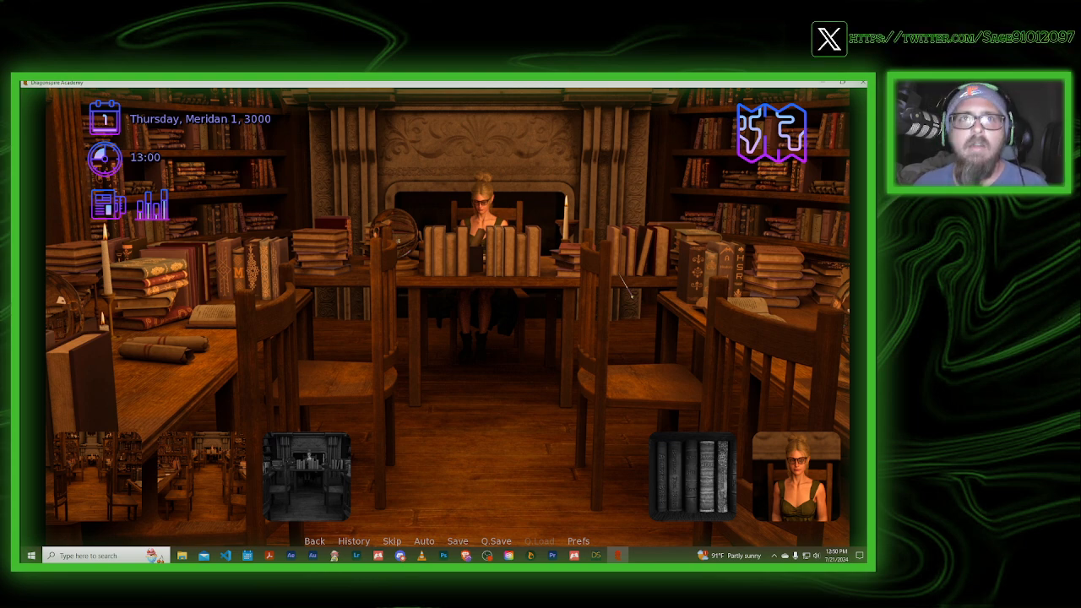
mouse_move(771, 131)
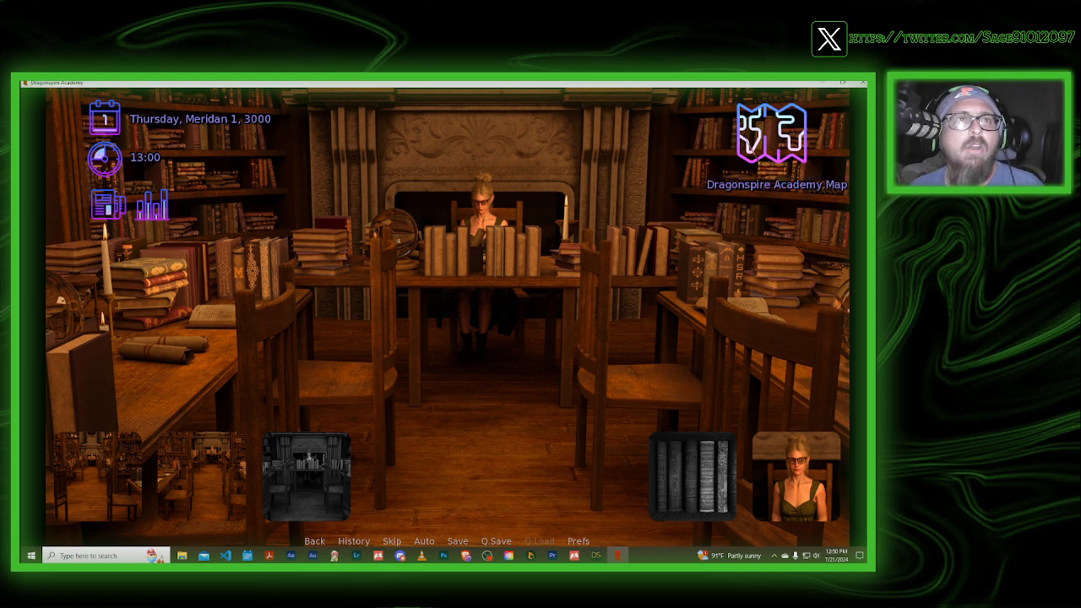
left_click(770, 133)
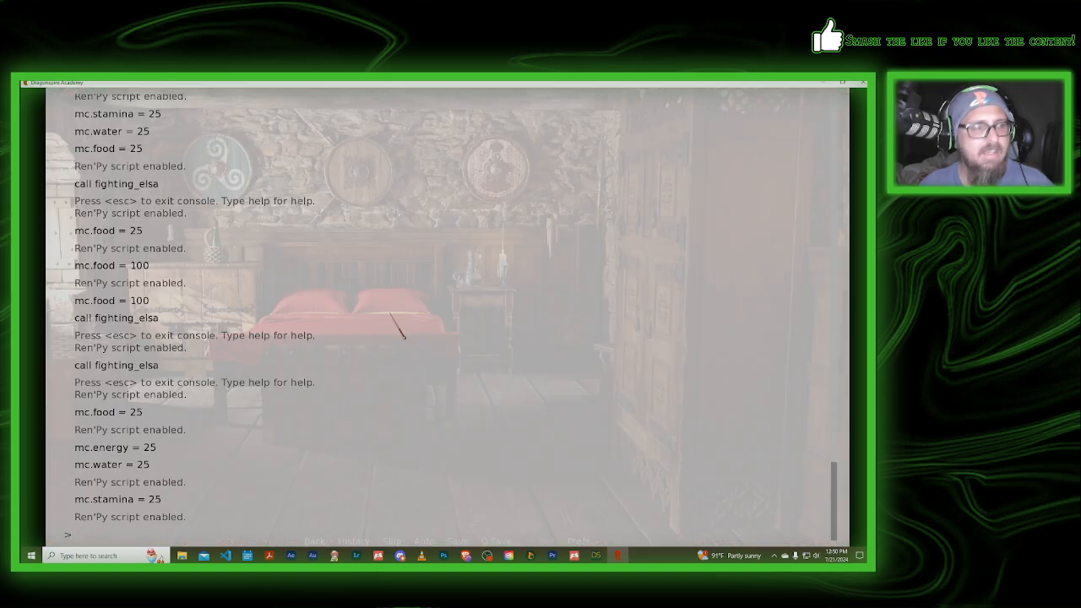
Set bought_alchemy_set = True in the console to unlock the bedroom Alchemy Table
type("a")
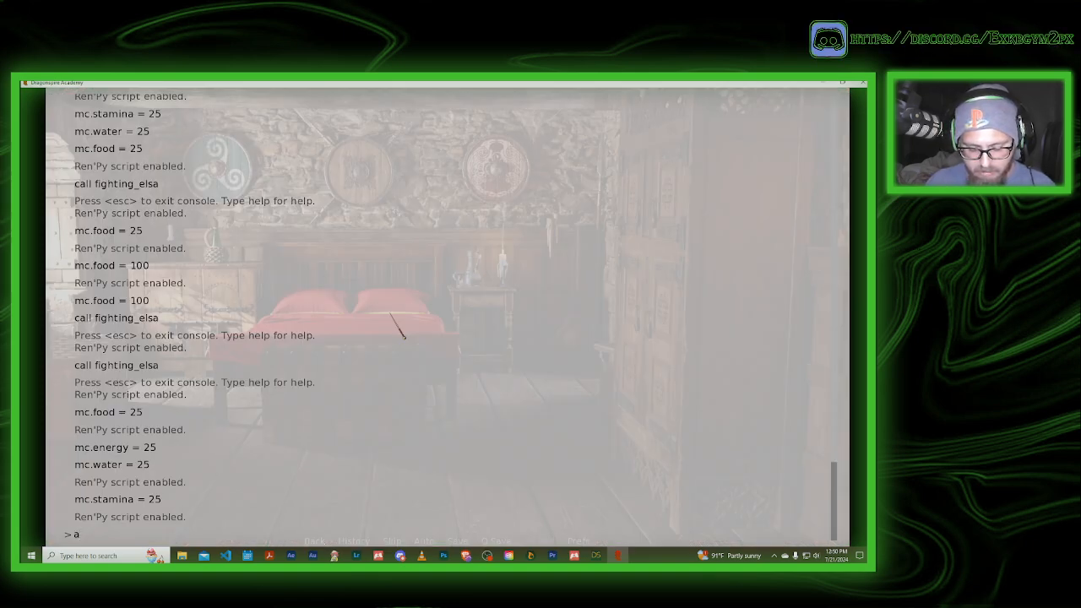
type("bought_alchemy_set =")
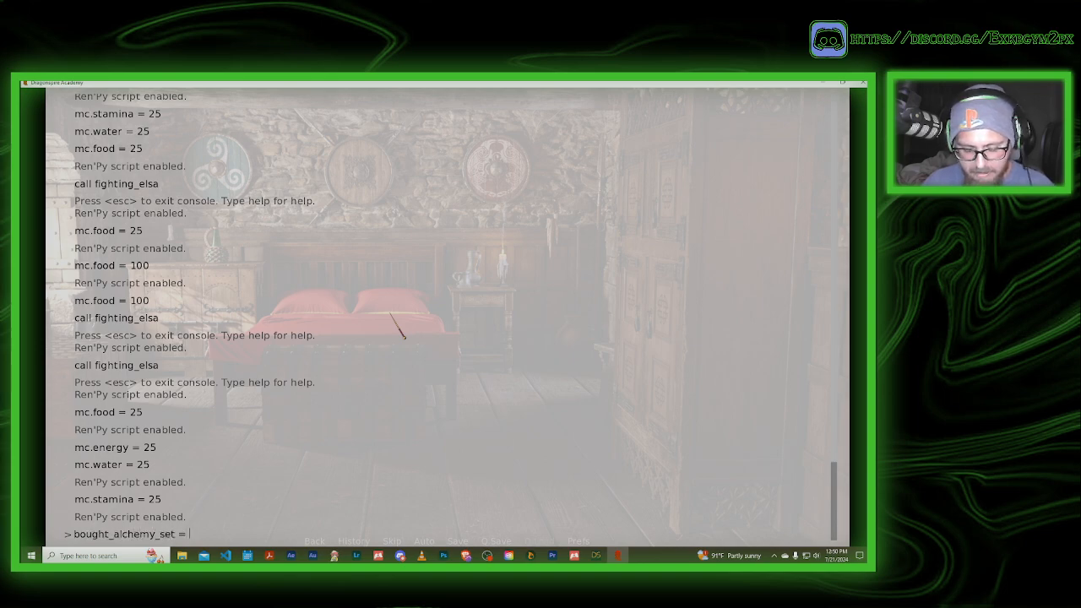
key("escape")
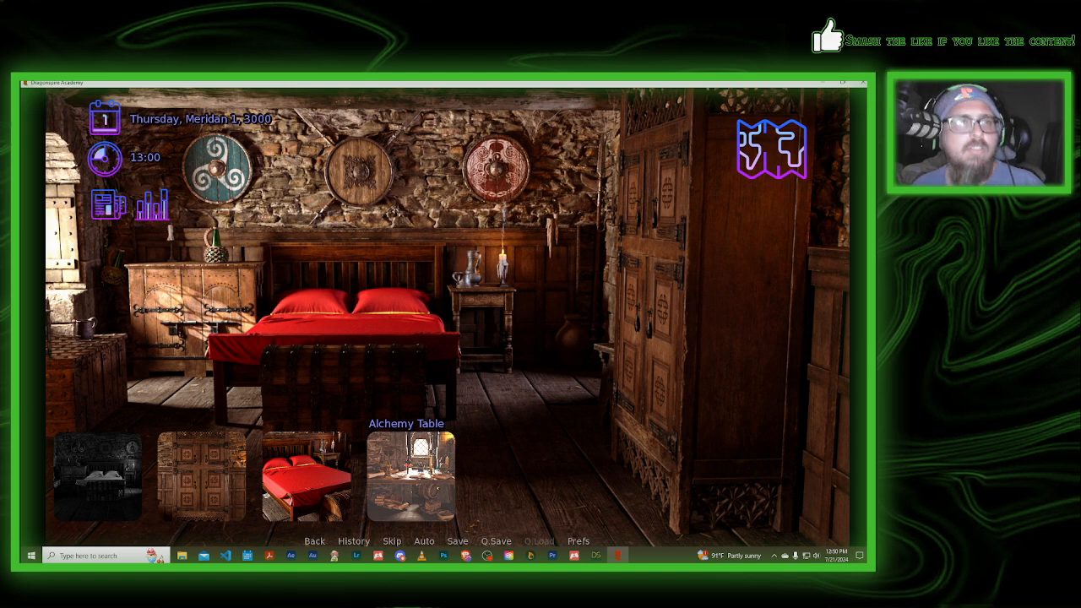
Enter the Alchemy Table room and choose the Brew Potions option
left_click(413, 473)
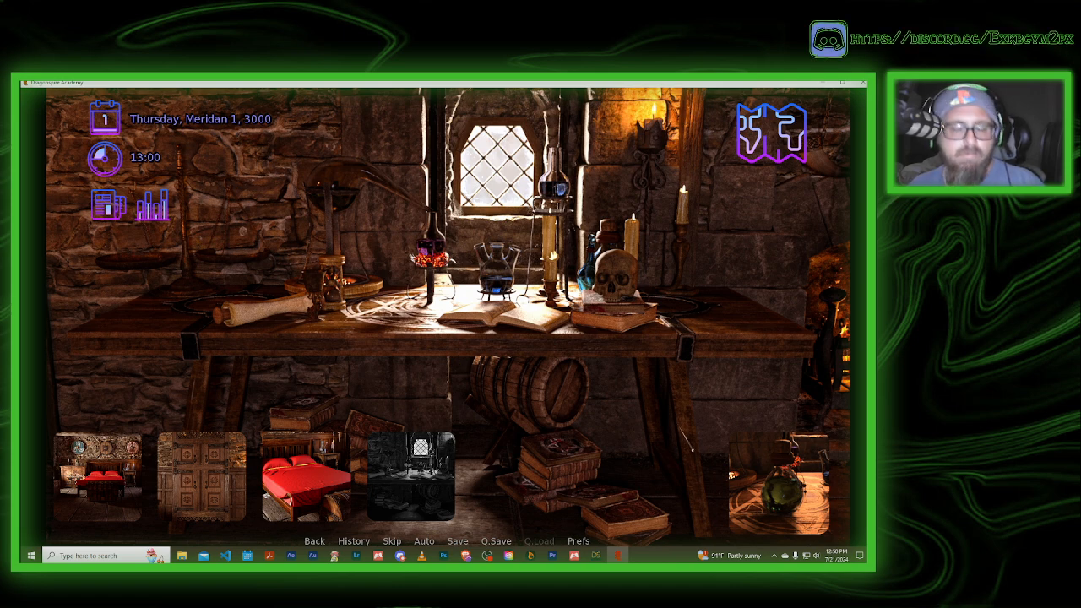
mouse_move(778, 477)
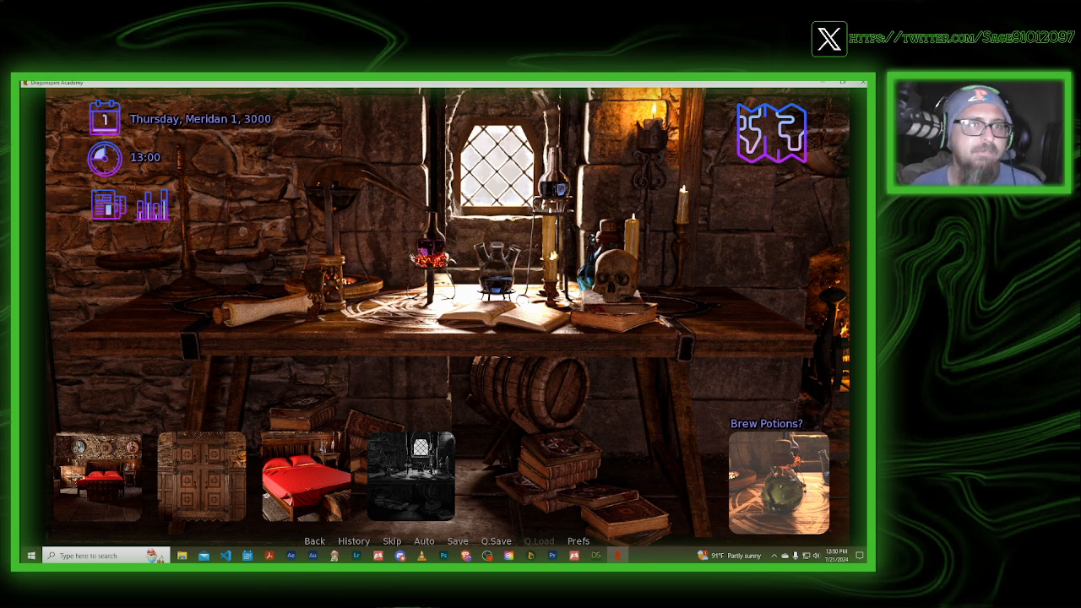
left_click(777, 484)
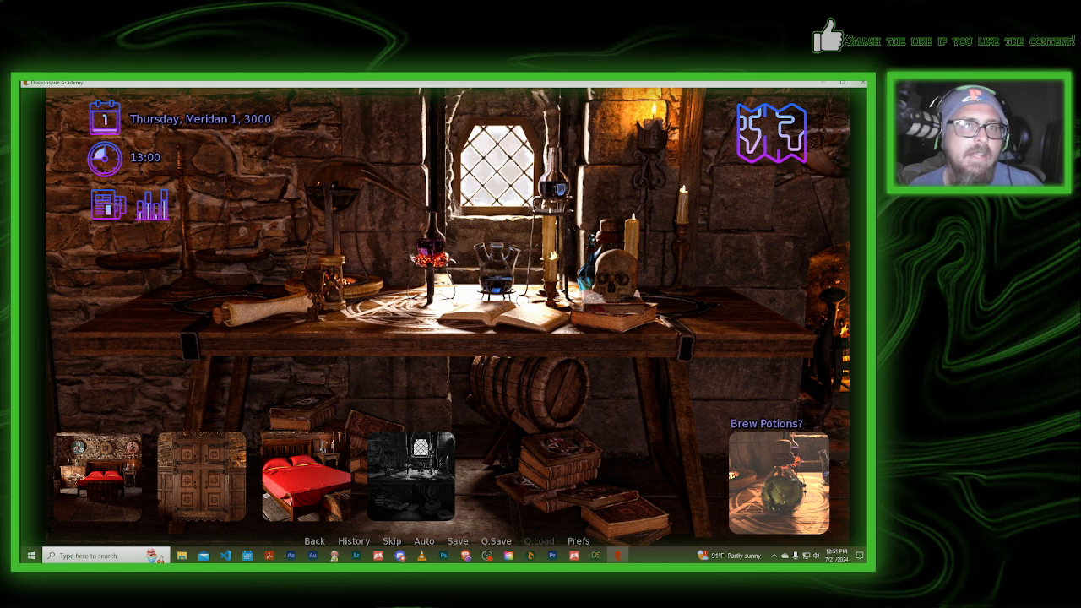
Travel to the Mess Hall via the academy map
left_click(766, 132)
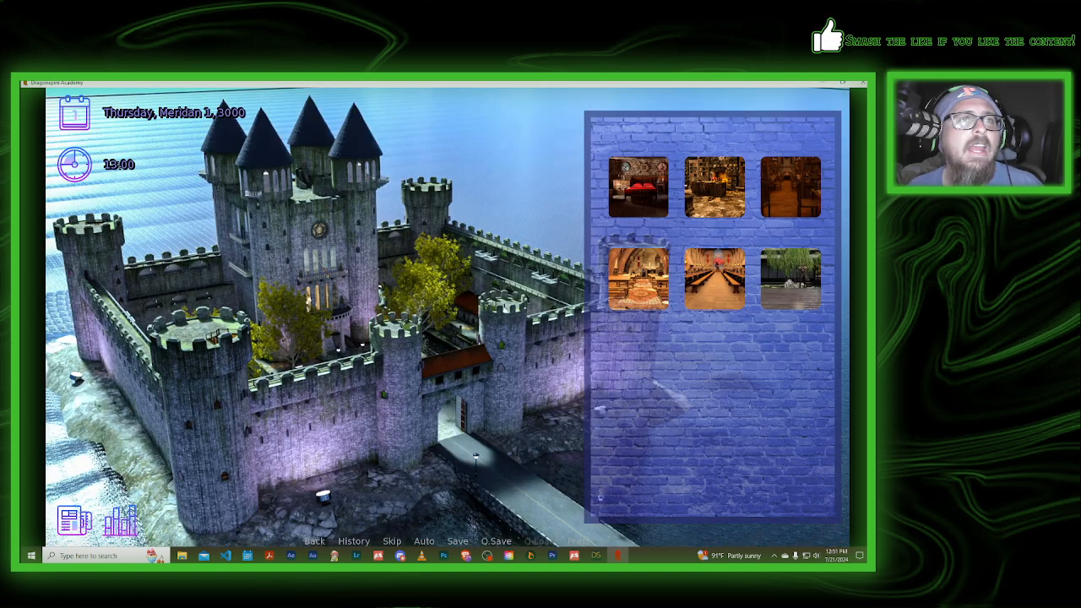
mouse_move(712, 278)
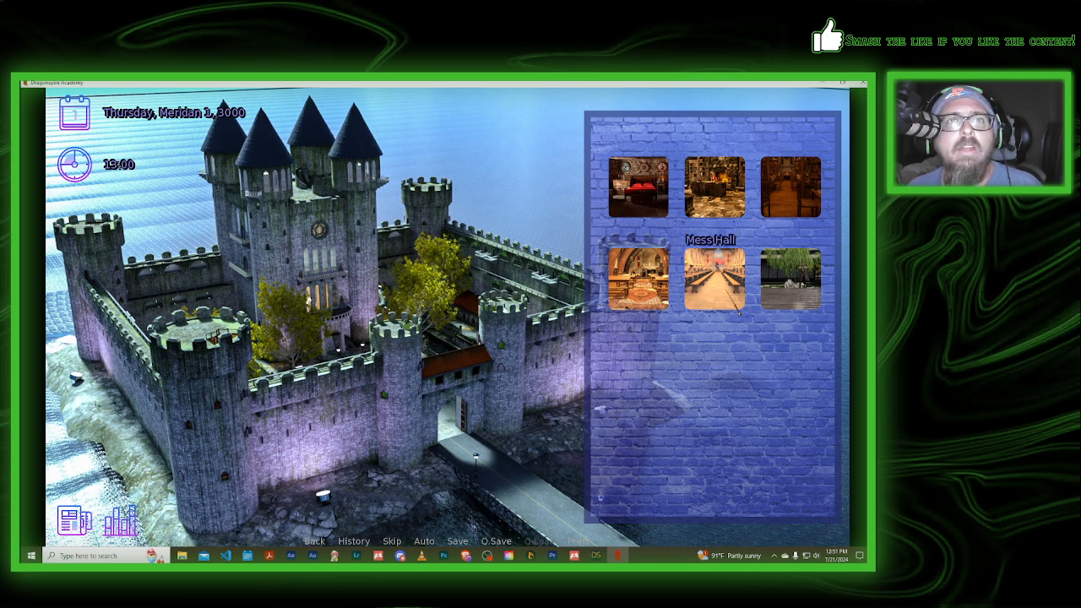
left_click(711, 279)
type("mc.stamina = 25")
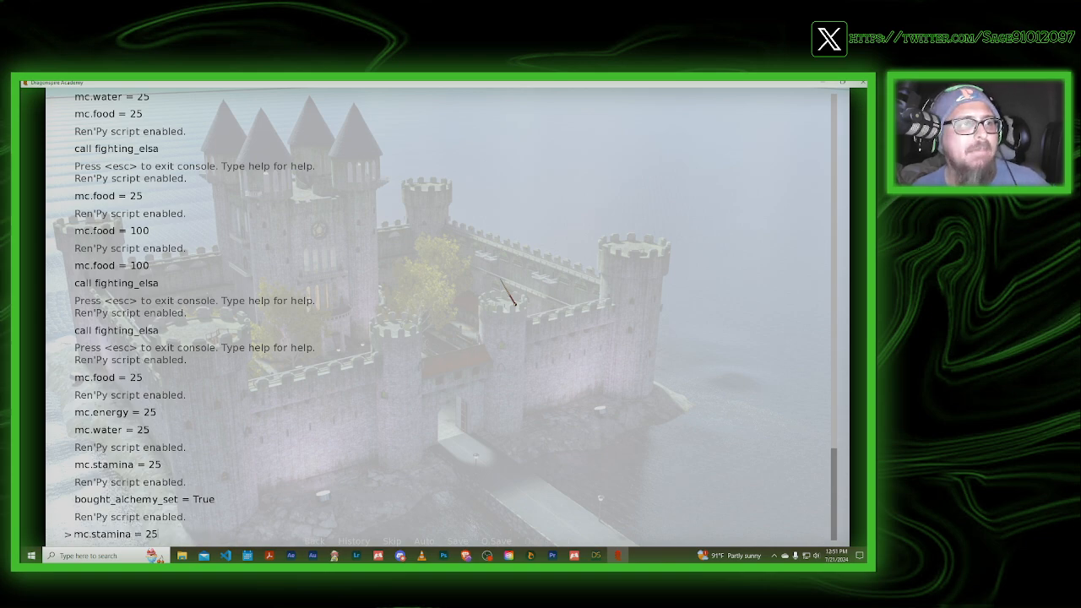
Run 'call fighting_elsa' in the Ren'Py console to start the fight
type("call fighting_elsa")
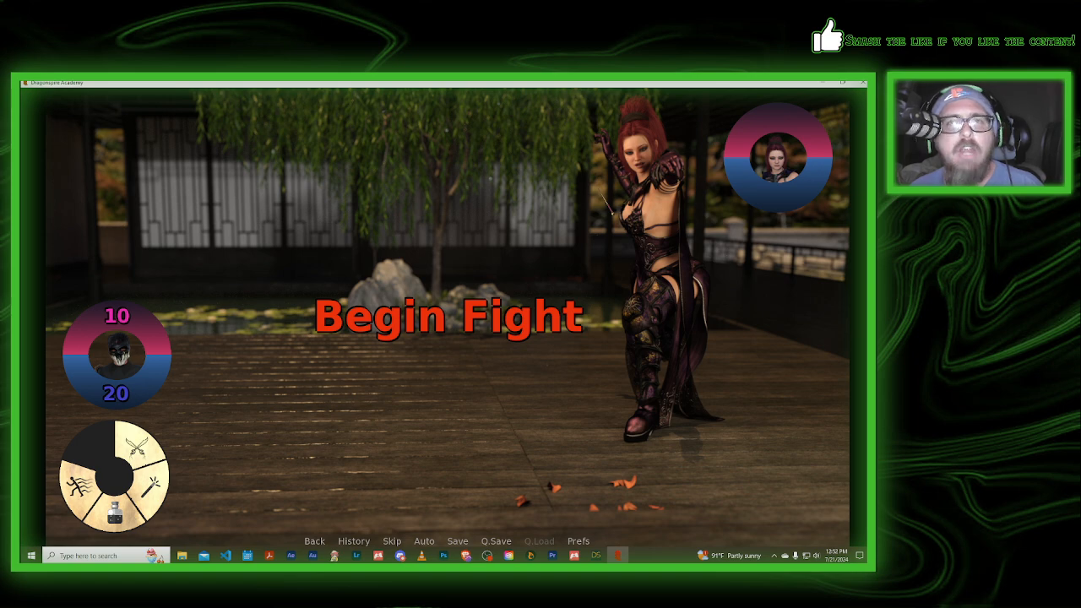
mouse_move(541, 338)
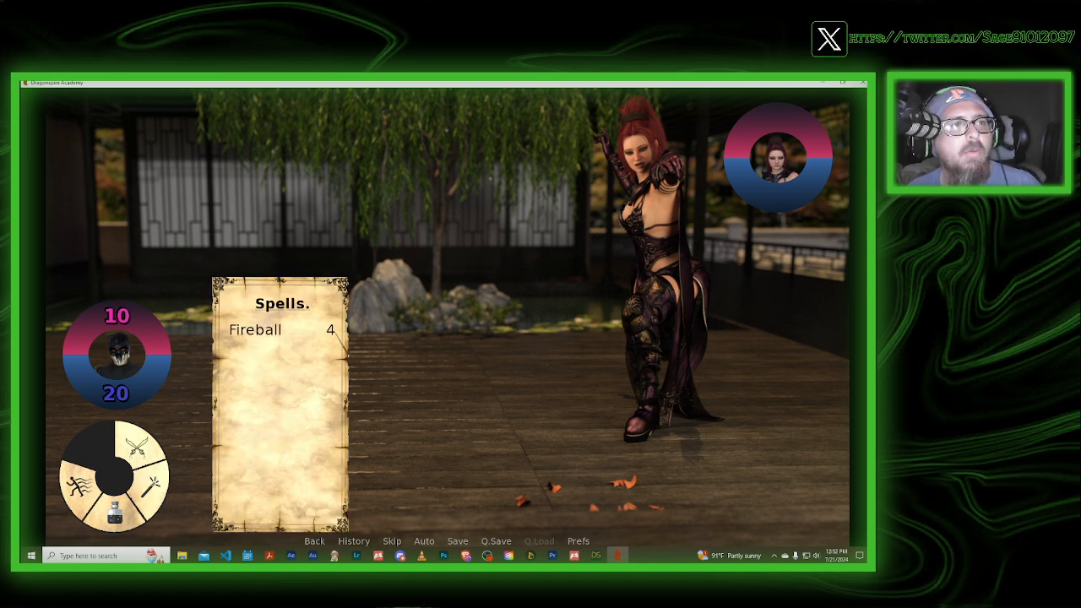
Cast Fireball at the red-haired warrior until the Continue? prompt appears
left_click(255, 330)
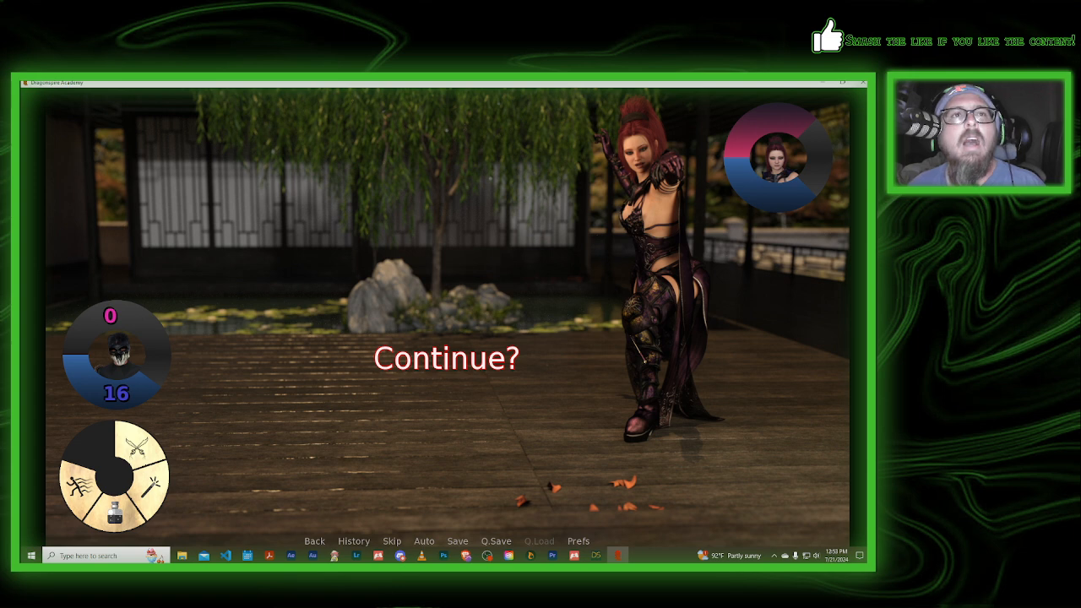
mouse_move(448, 188)
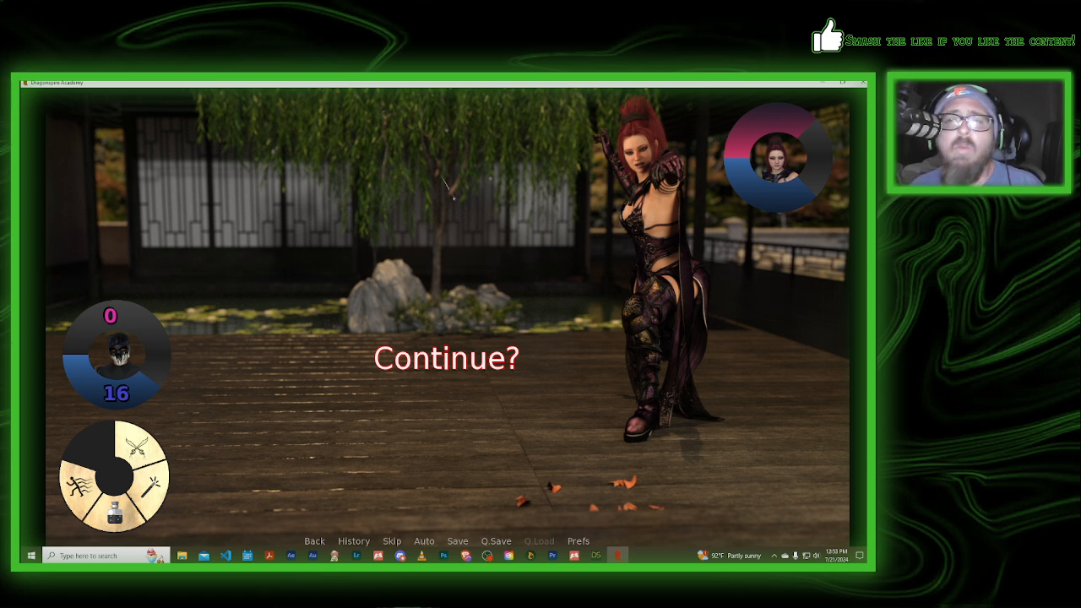